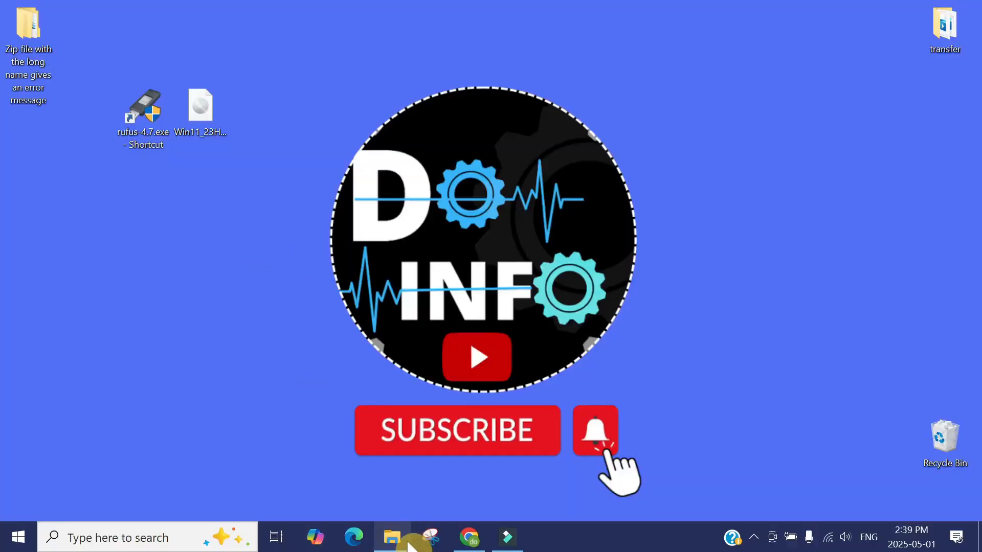
# Step: Check this PC's drives, close the file browser and select the Rufus desktop shortcut
pyautogui.click(392, 537)
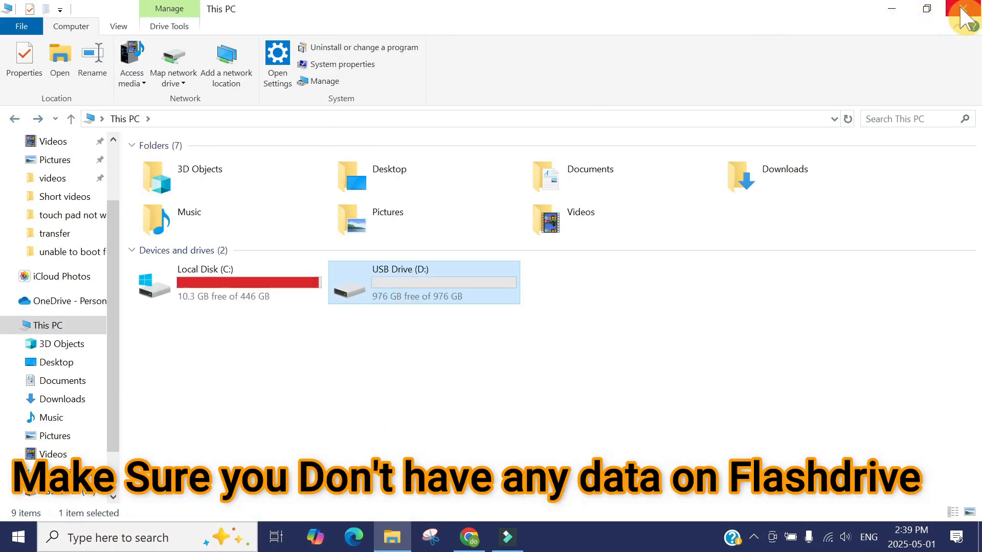
pyautogui.moveTo(971, 13)
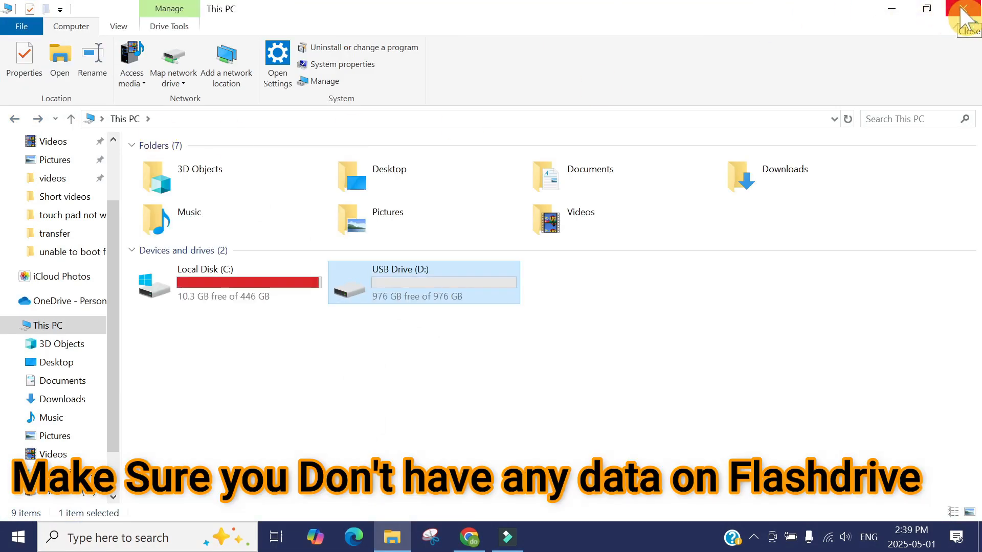
pyautogui.click(970, 8)
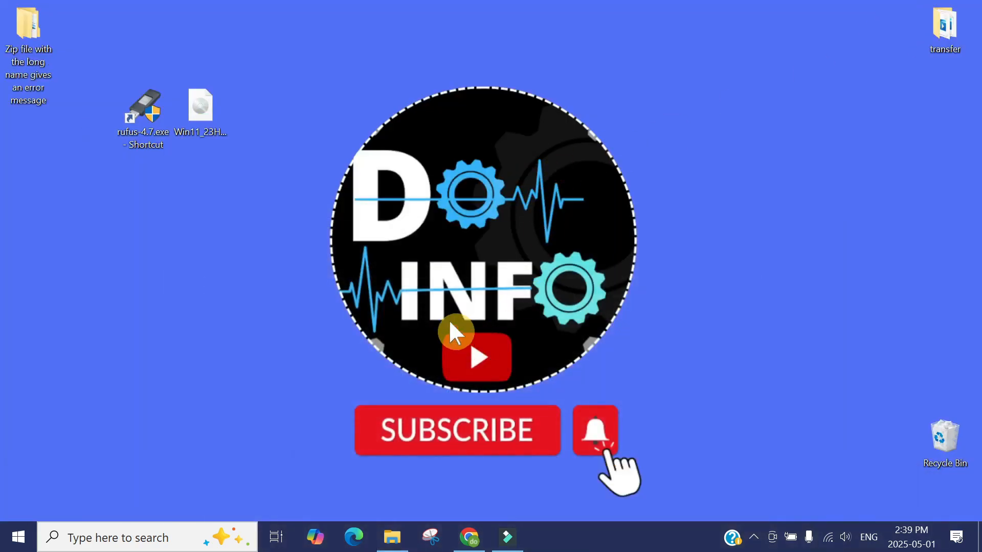
pyautogui.moveTo(207, 306)
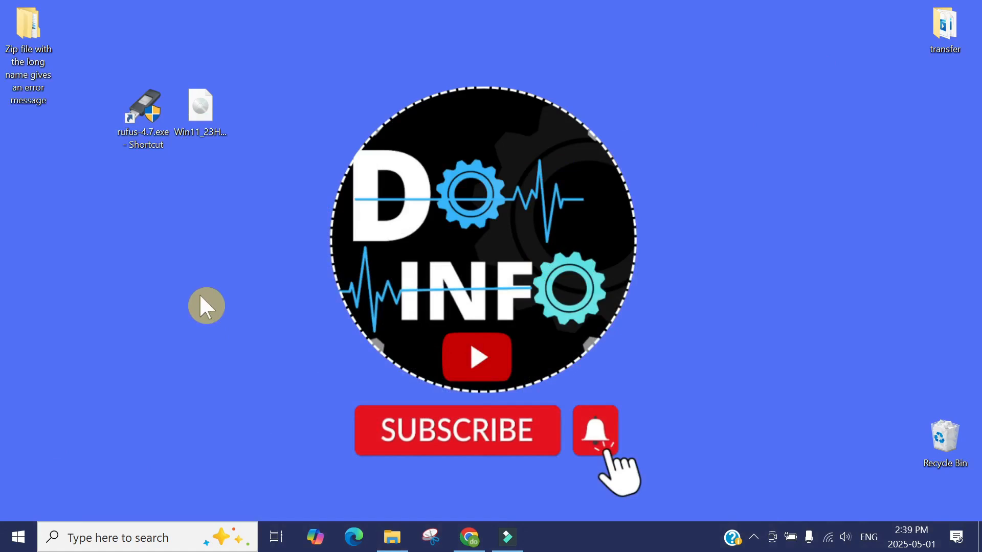
pyautogui.moveTo(164, 194)
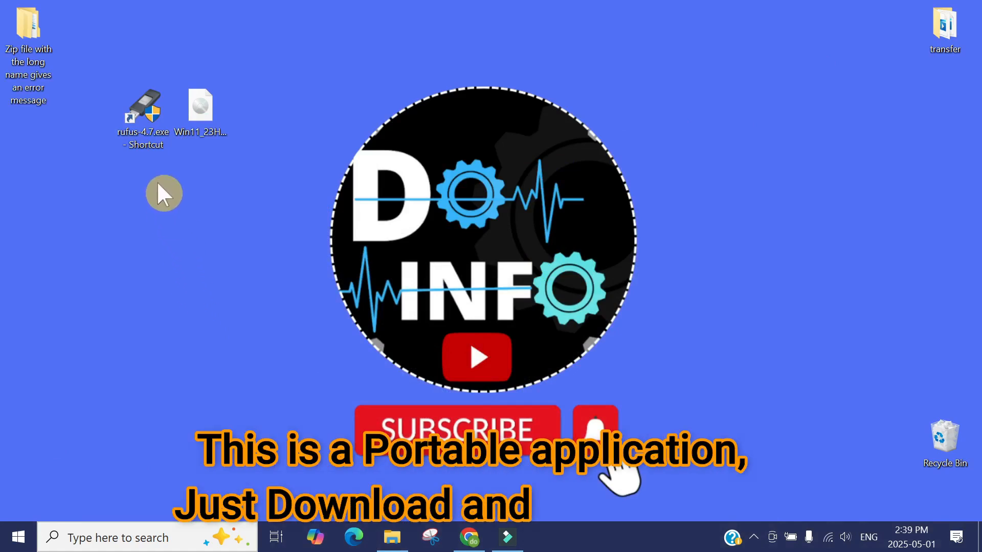
pyautogui.click(143, 115)
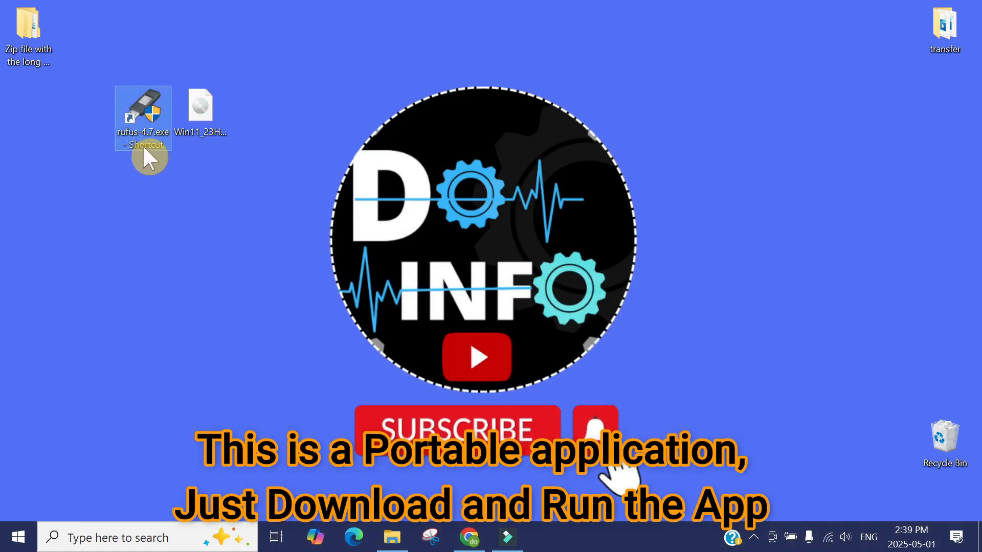
pyautogui.moveTo(165, 194)
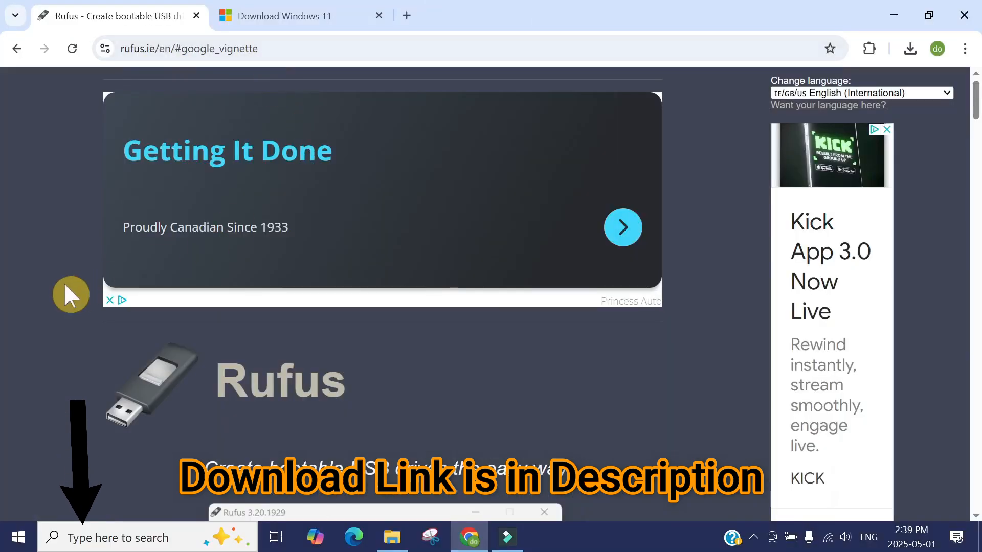
# Step: Scroll rufus.ie to Latest releases, download rufus-4.7.exe and verify it in Chrome's downloads panel
pyautogui.scroll(-3)
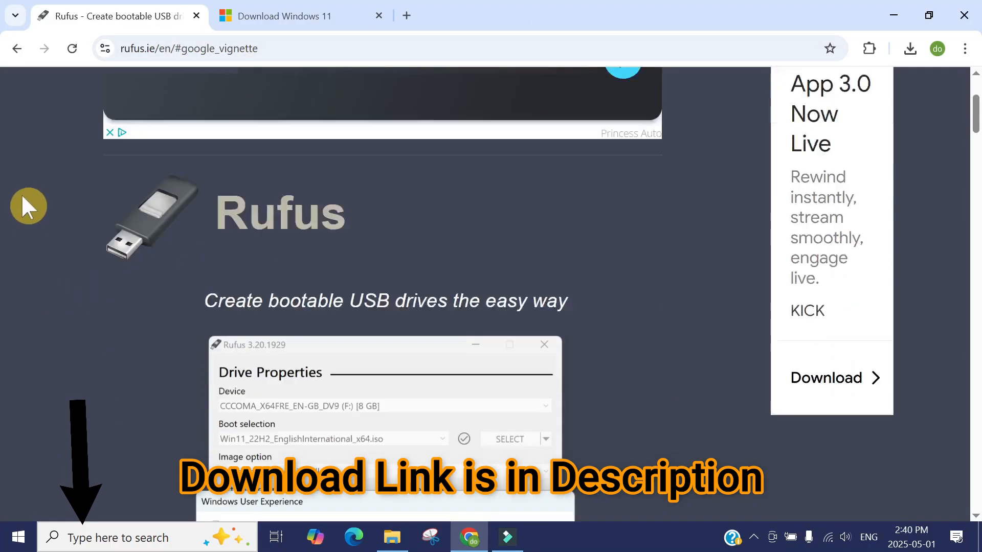
pyautogui.scroll(-3)
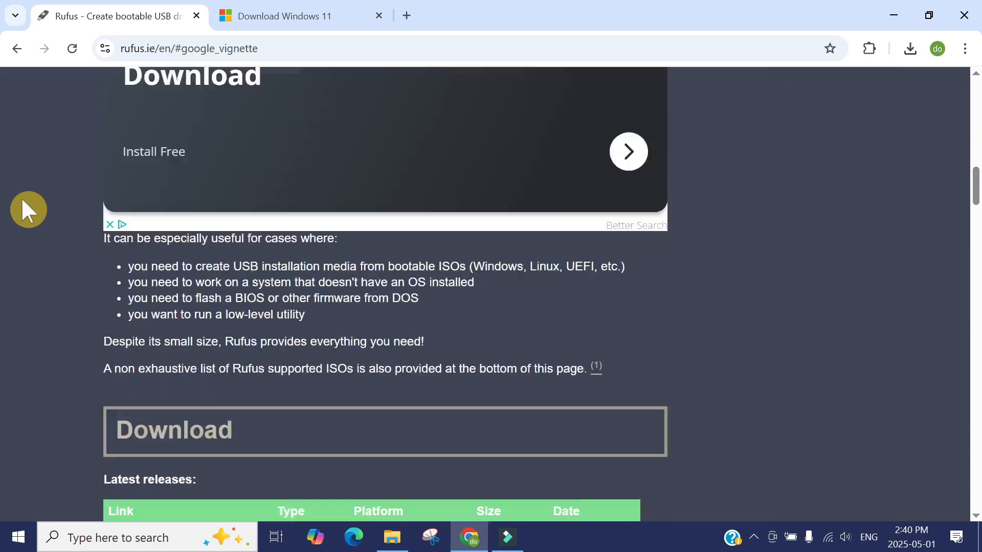
pyautogui.scroll(-3)
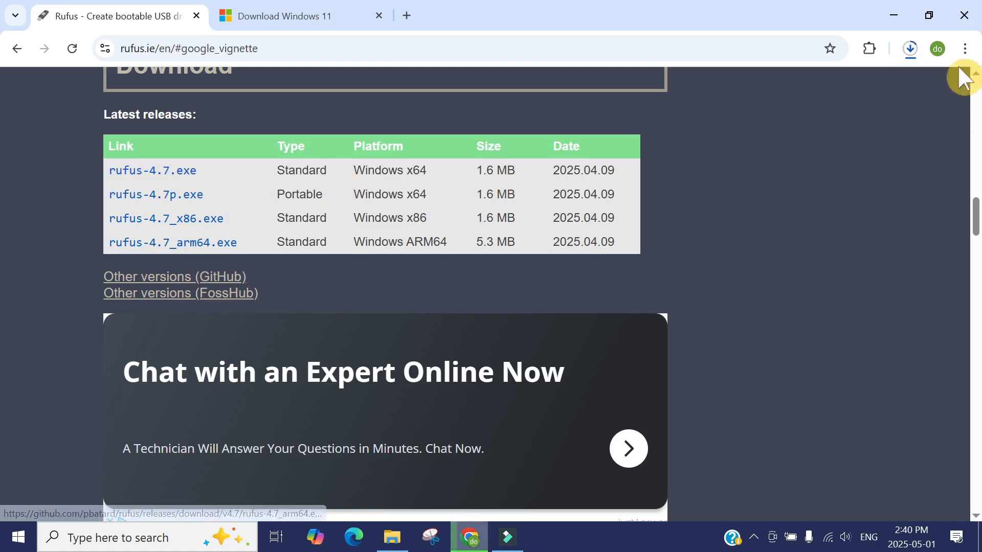
pyautogui.click(909, 48)
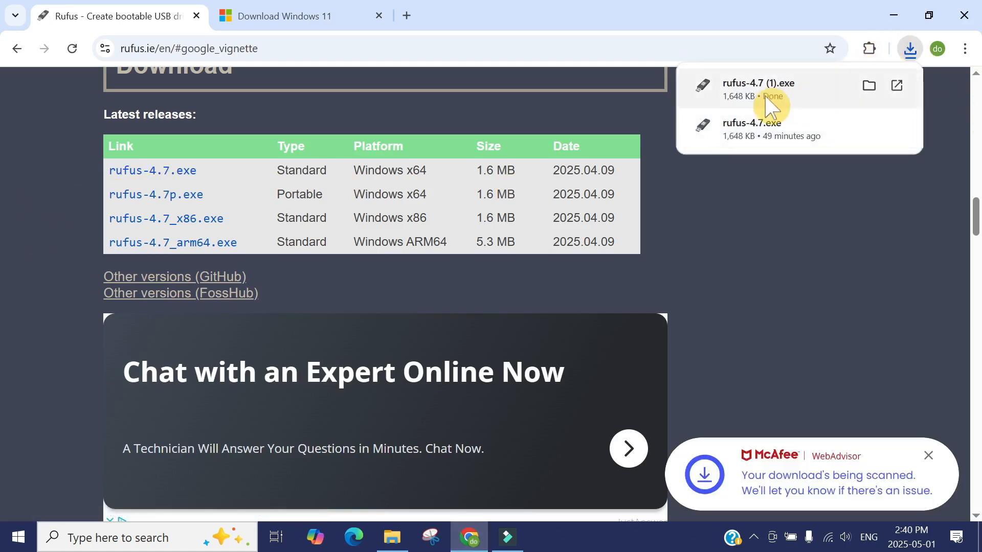
pyautogui.moveTo(788, 14)
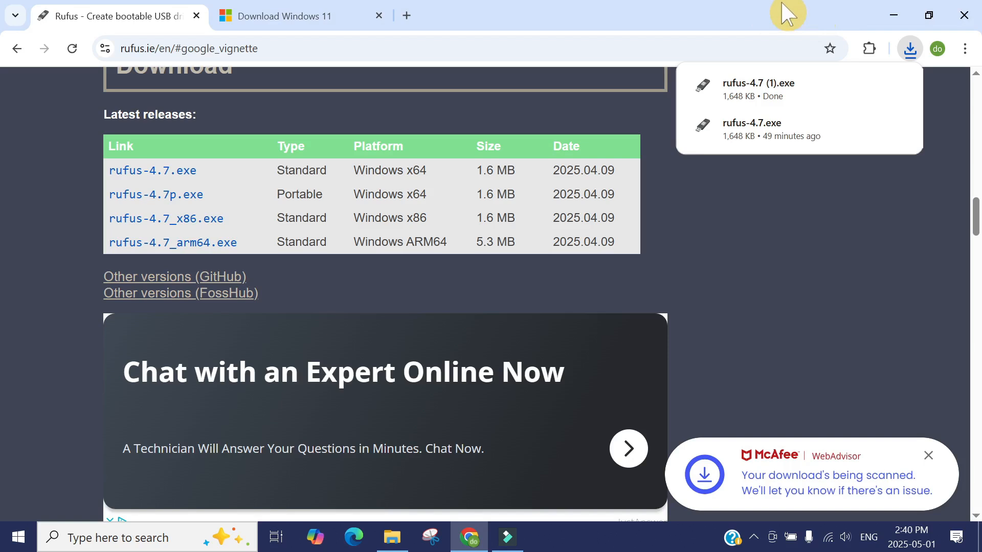
pyautogui.click(927, 455)
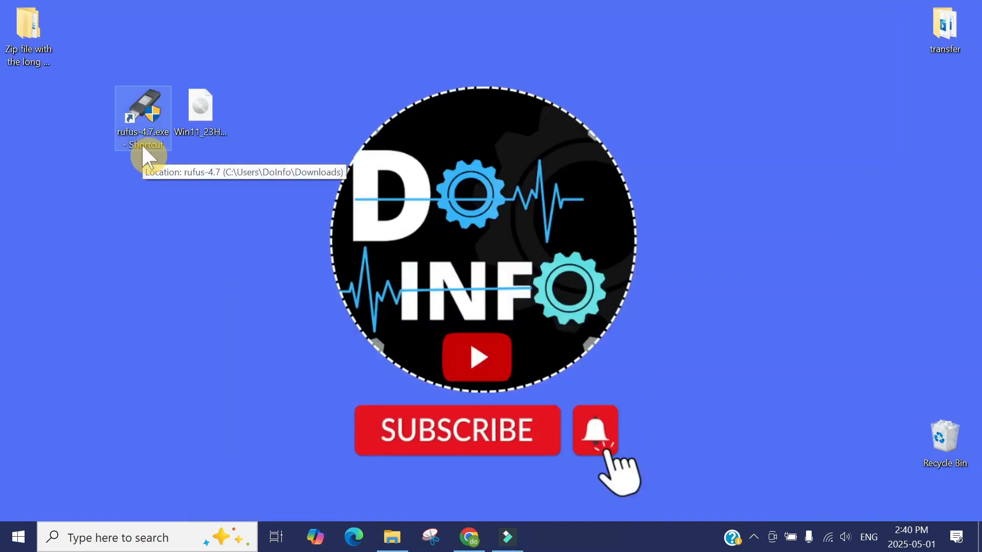
pyautogui.moveTo(209, 150)
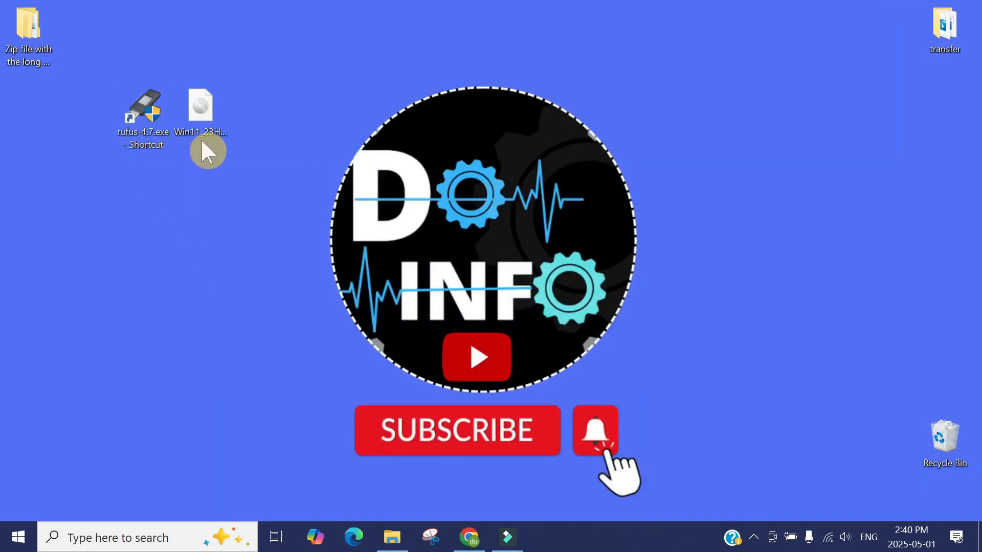
# Step: Select the Windows 11 disc image file on the desktop
pyautogui.click(200, 113)
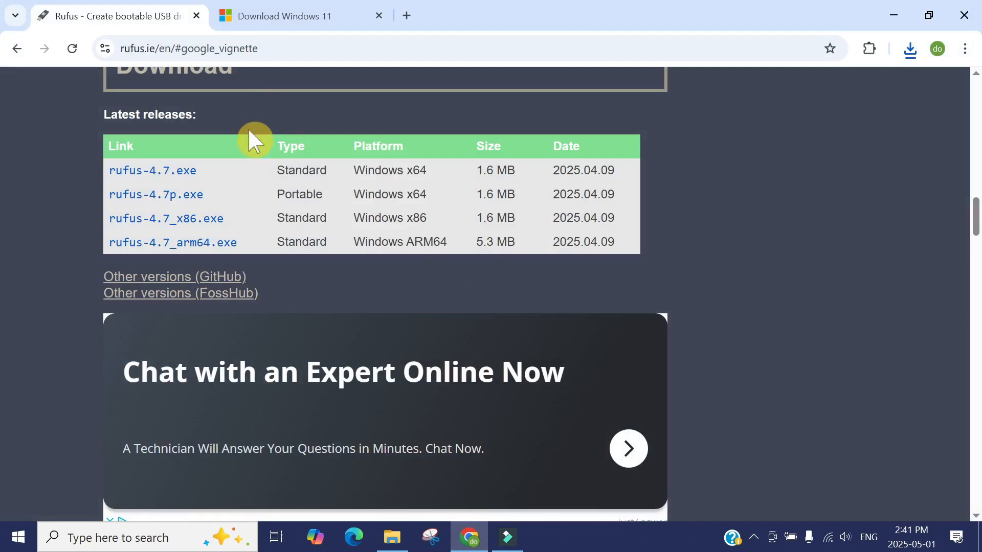
# Step: On the Download Windows 11 page, choose the multi-edition x64 ISO and confirm with Download Now
pyautogui.click(300, 16)
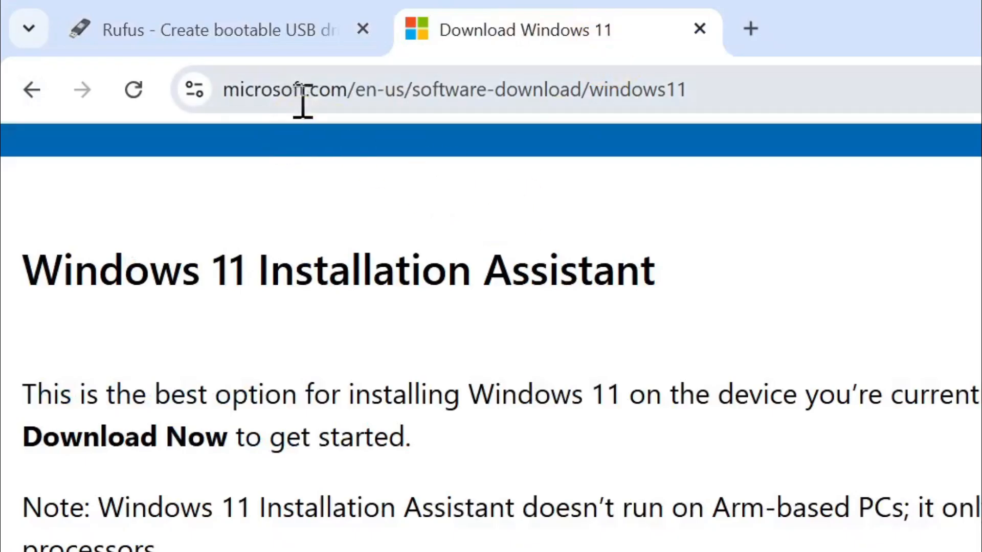
pyautogui.moveTo(780, 275)
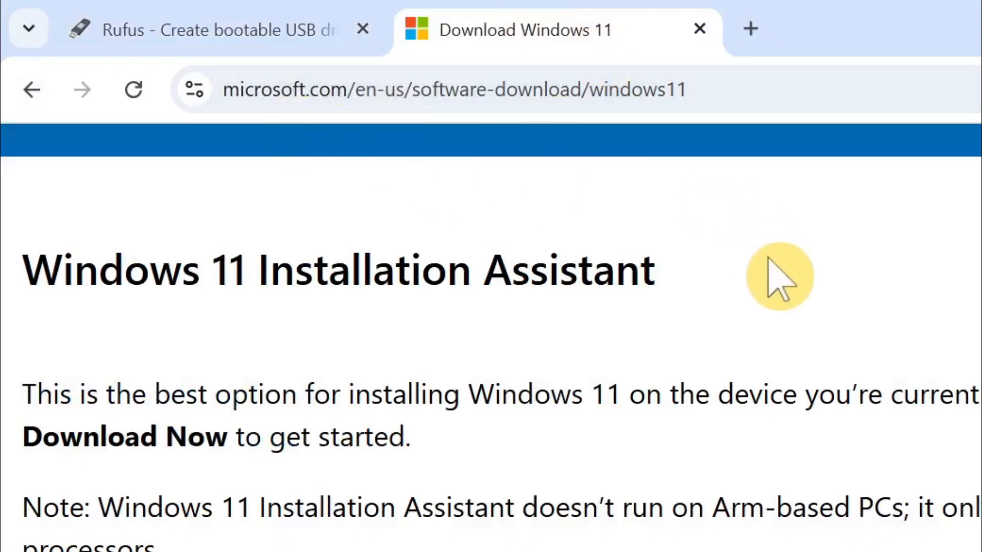
pyautogui.scroll(-3)
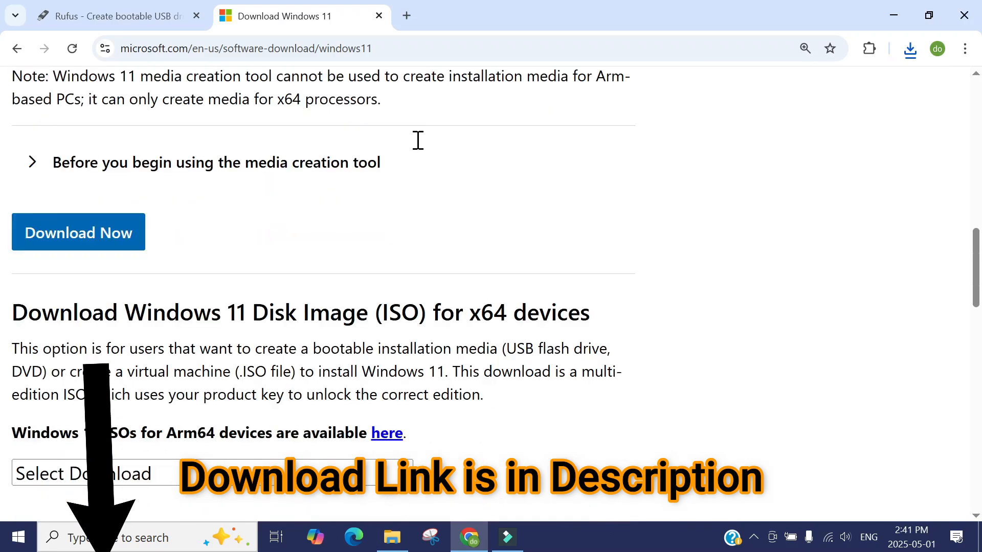
pyautogui.scroll(-3)
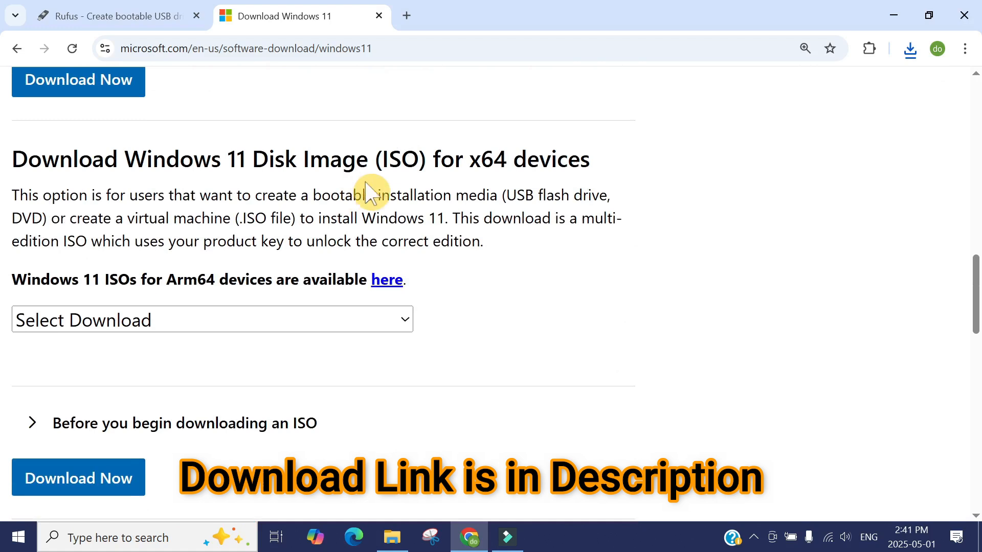
pyautogui.moveTo(552, 221)
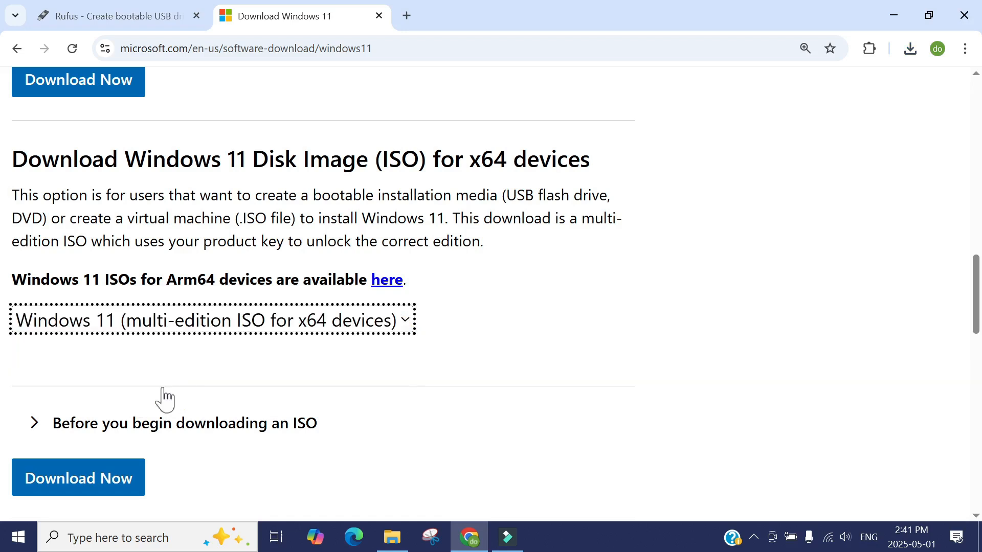
pyautogui.click(77, 478)
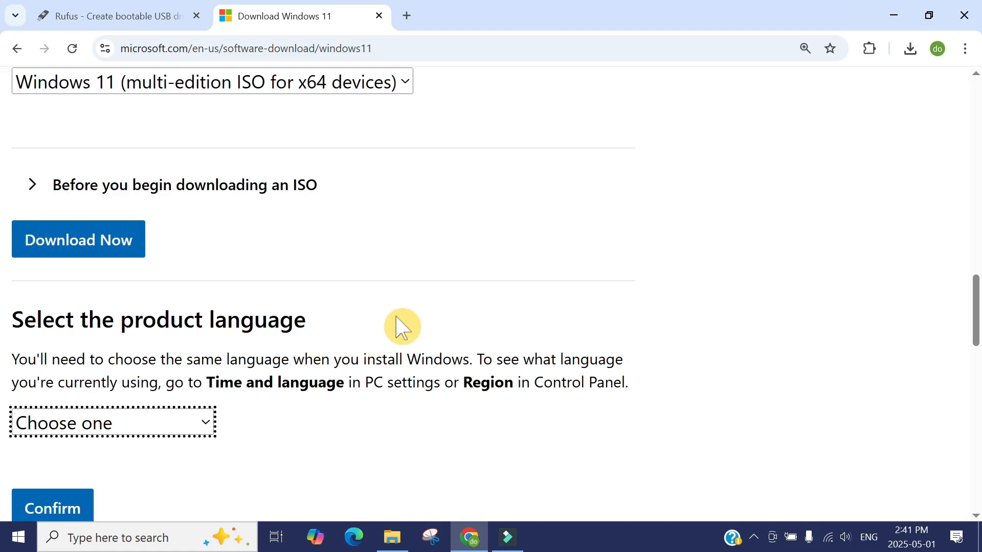
# Step: Set the product language to English (United States)
pyautogui.scroll(-3)
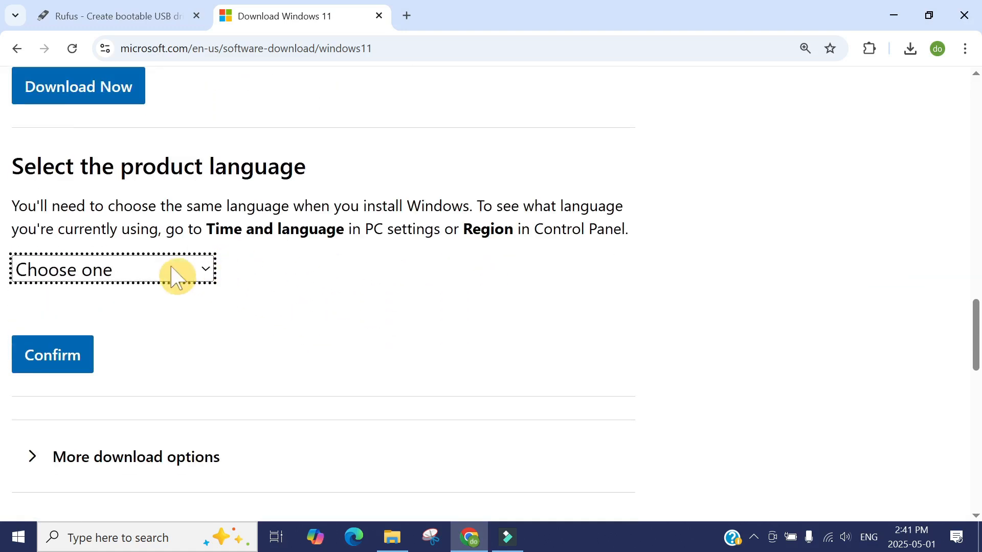
pyautogui.click(112, 269)
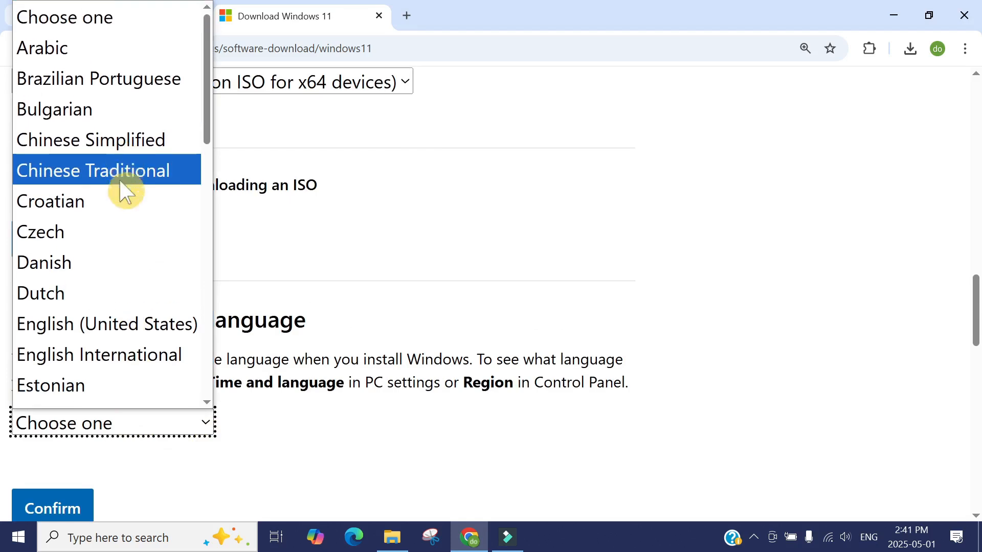
pyautogui.click(107, 324)
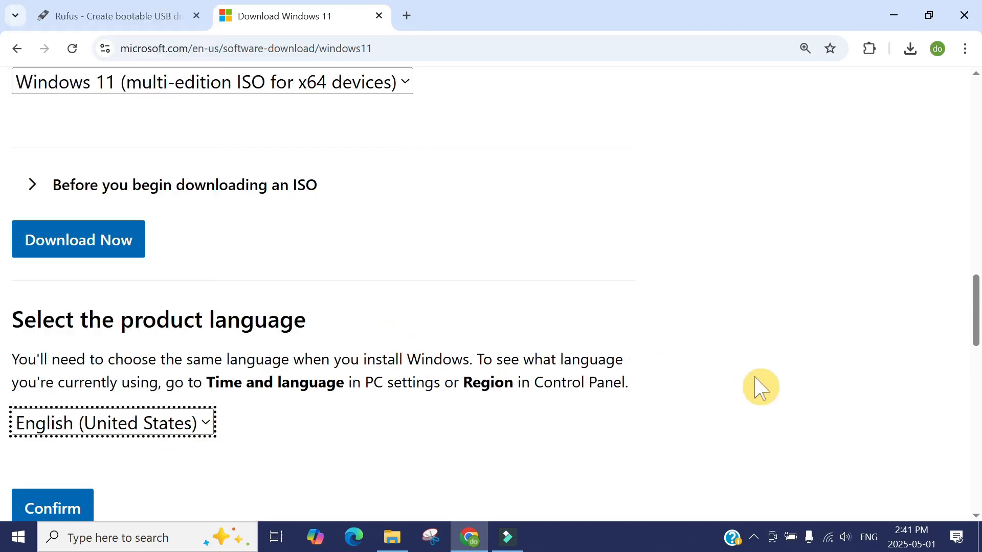
# Step: Confirm the language to get the Windows 11 English 64-bit download link
pyautogui.scroll(-3)
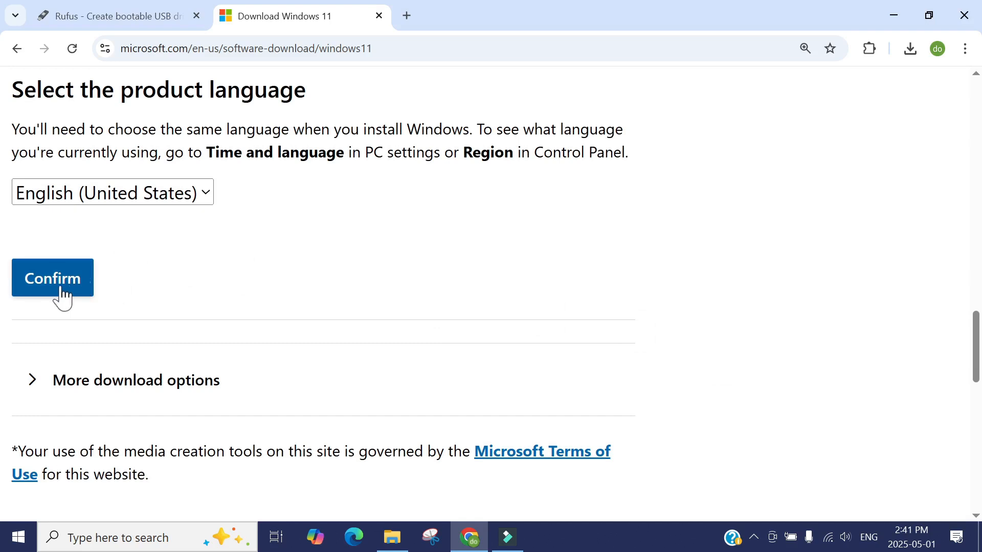
pyautogui.click(53, 278)
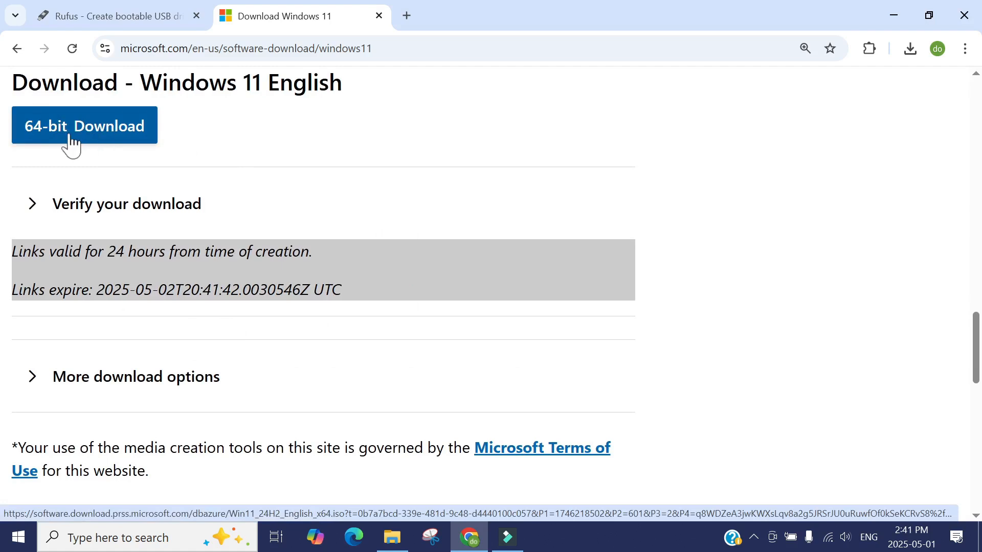
pyautogui.moveTo(97, 151)
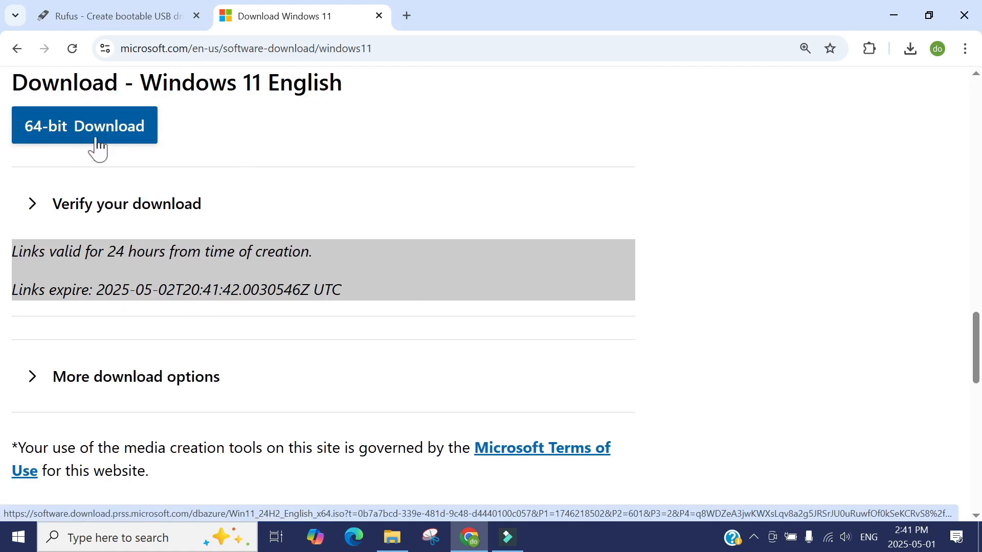
pyautogui.moveTo(111, 142)
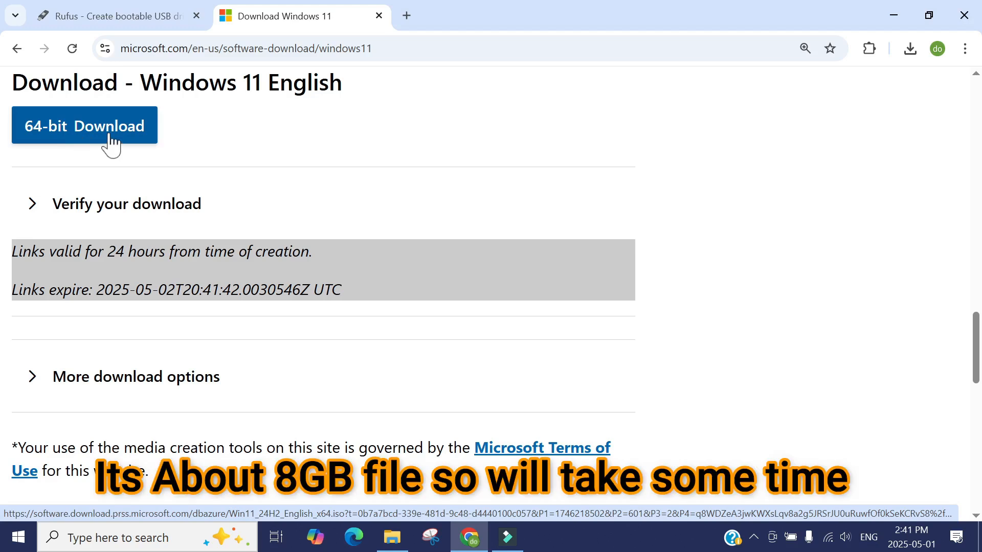
pyautogui.moveTo(274, 147)
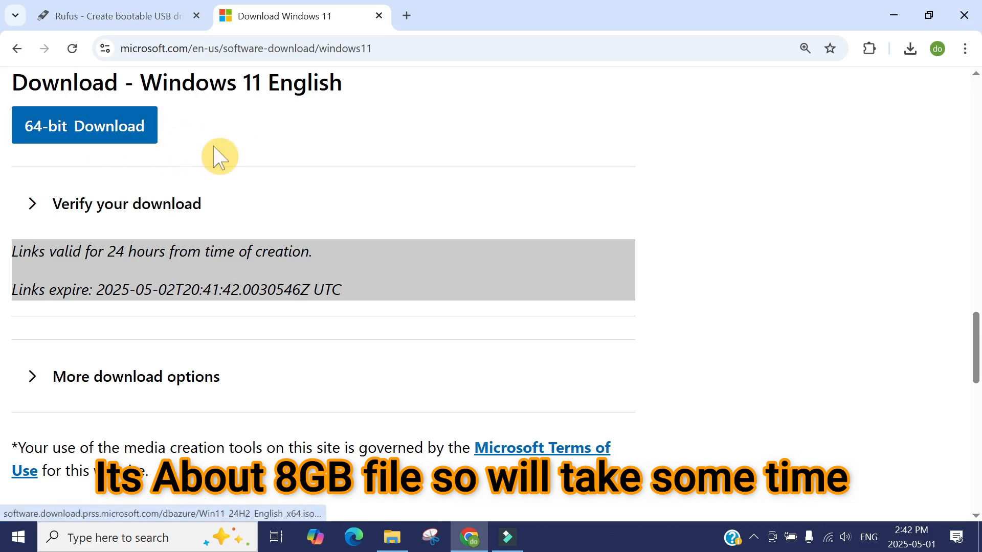
pyautogui.moveTo(828, 114)
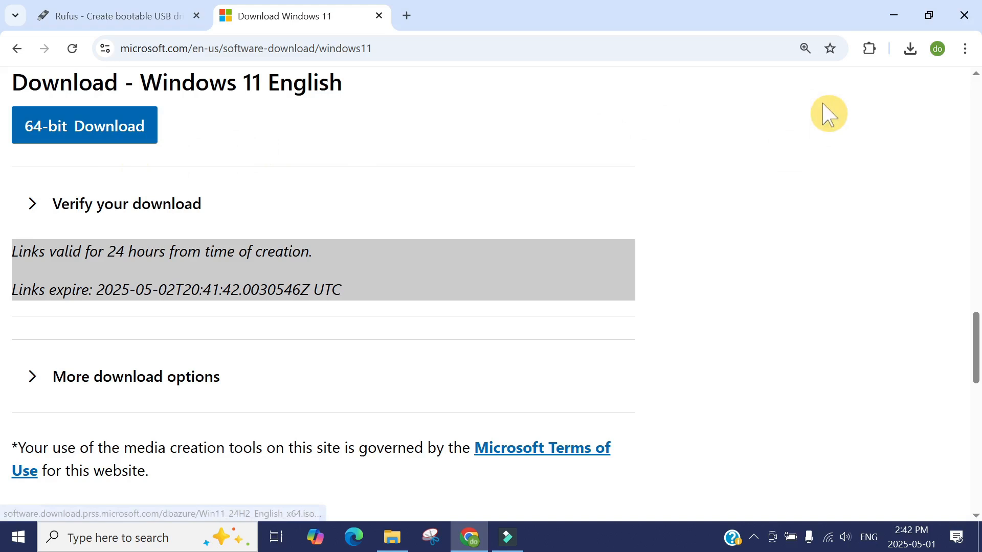
pyautogui.moveTo(890, 15)
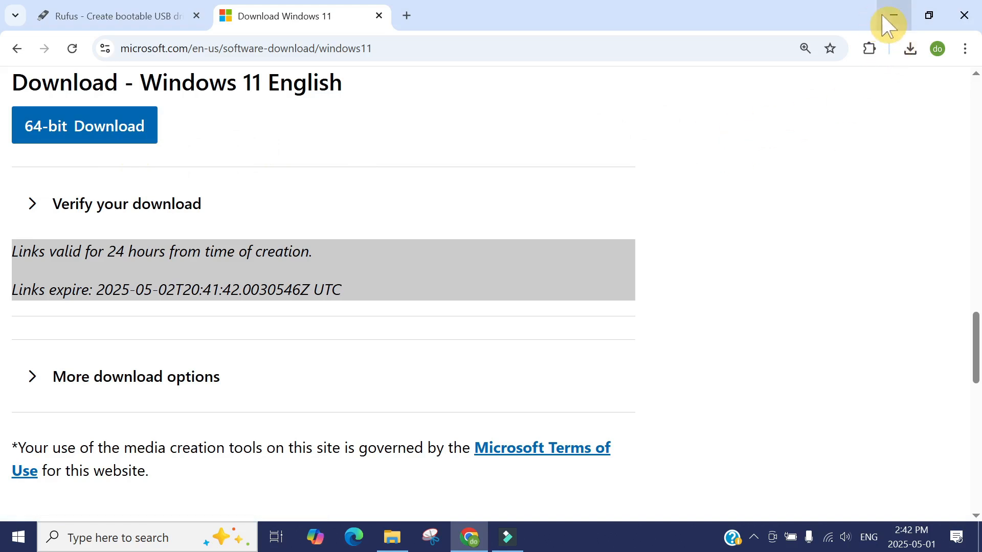
# Step: Minimize Chrome and select Win11_23H2_English_x64.iso on the desktop
pyautogui.click(888, 14)
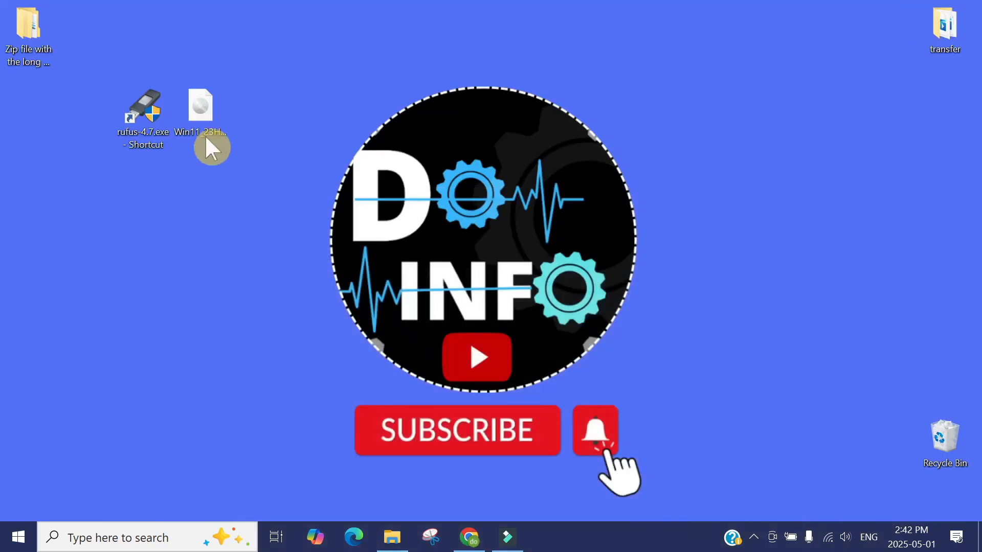
pyautogui.click(200, 112)
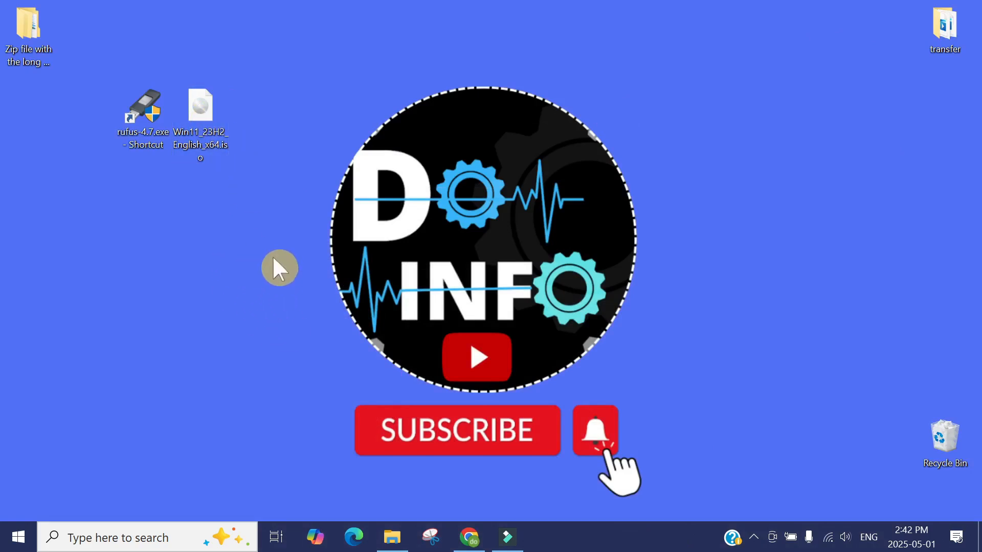
pyautogui.moveTo(681, 207)
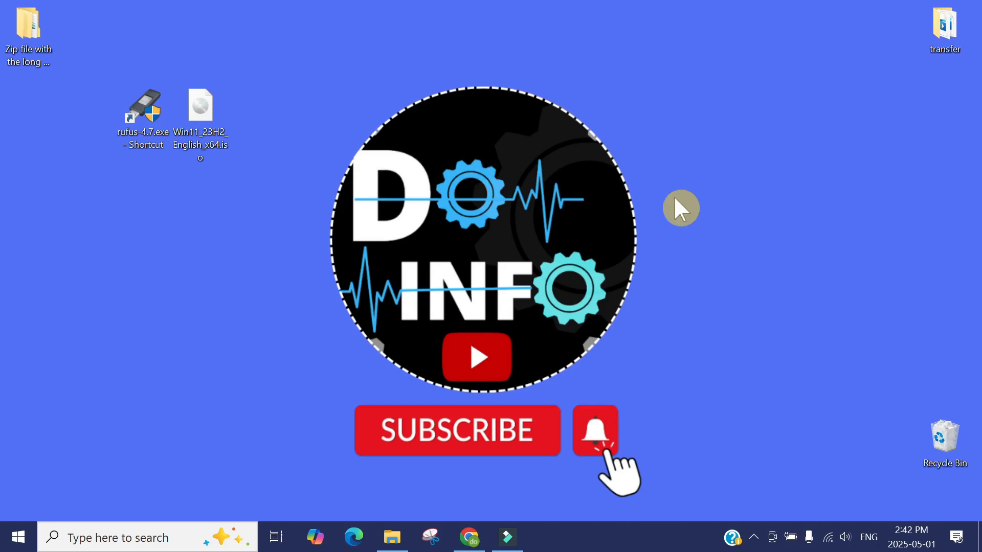
pyautogui.moveTo(674, 154)
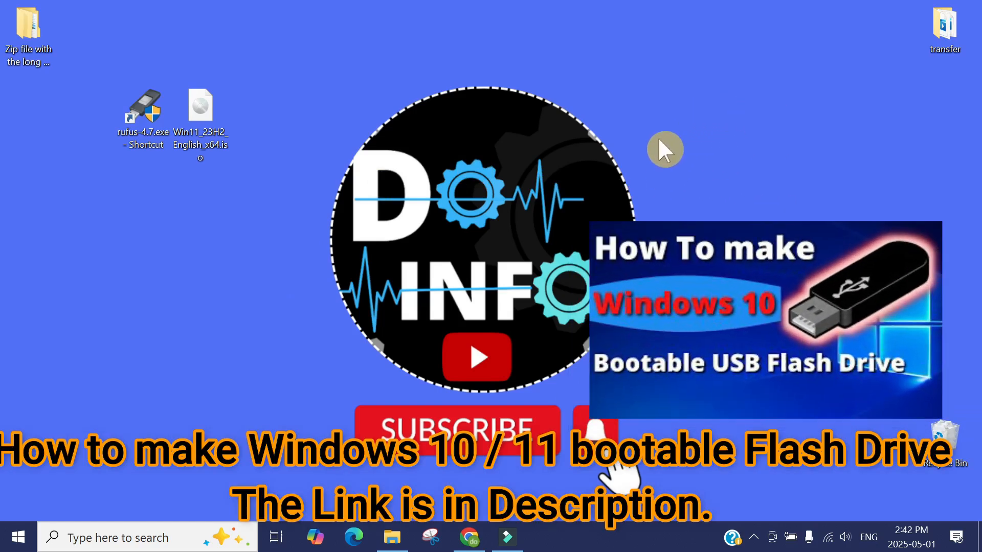
pyautogui.moveTo(815, 144)
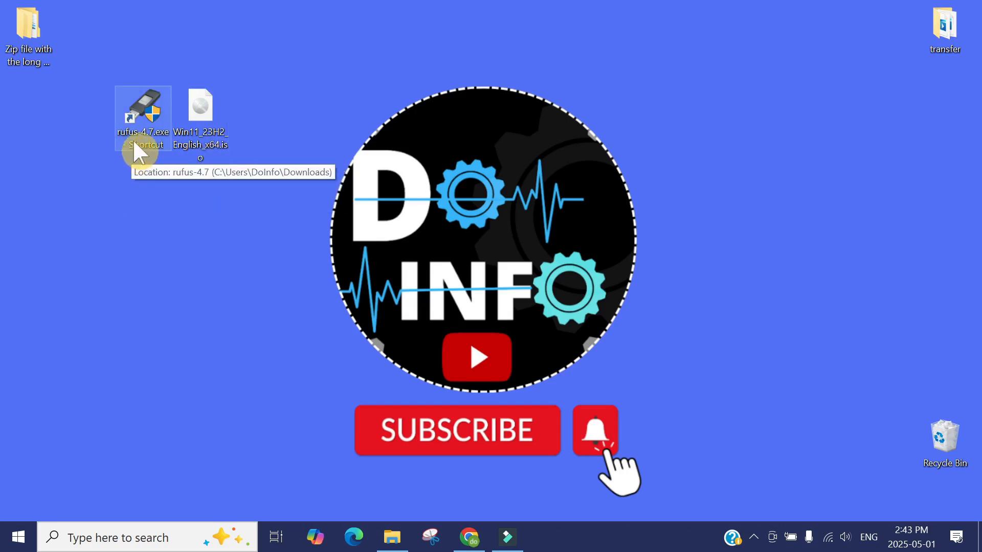
pyautogui.moveTo(369, 351)
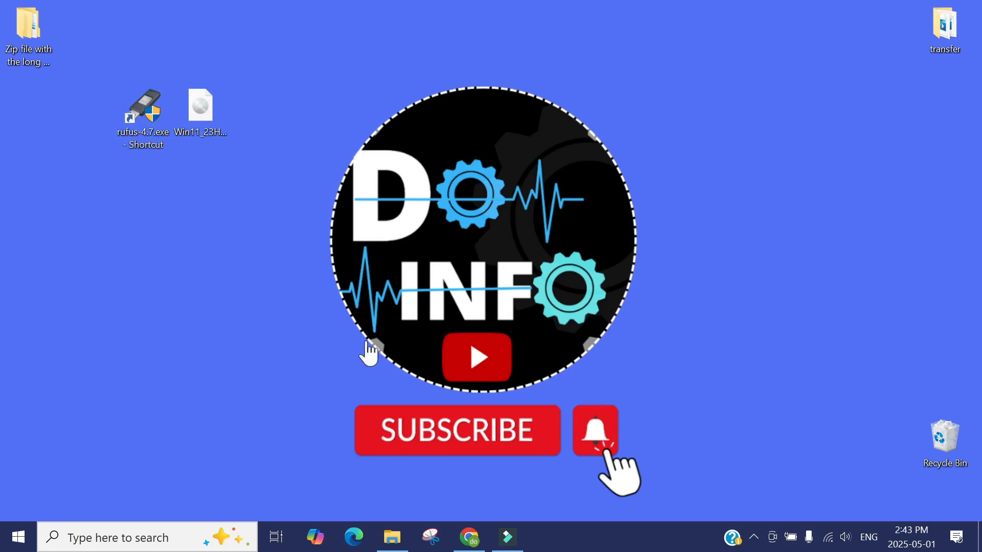
# Step: Launch Rufus, list USB hard drives and set NO_LABEL (D:) [1TB] as the target device
pyautogui.doubleClick(143, 110)
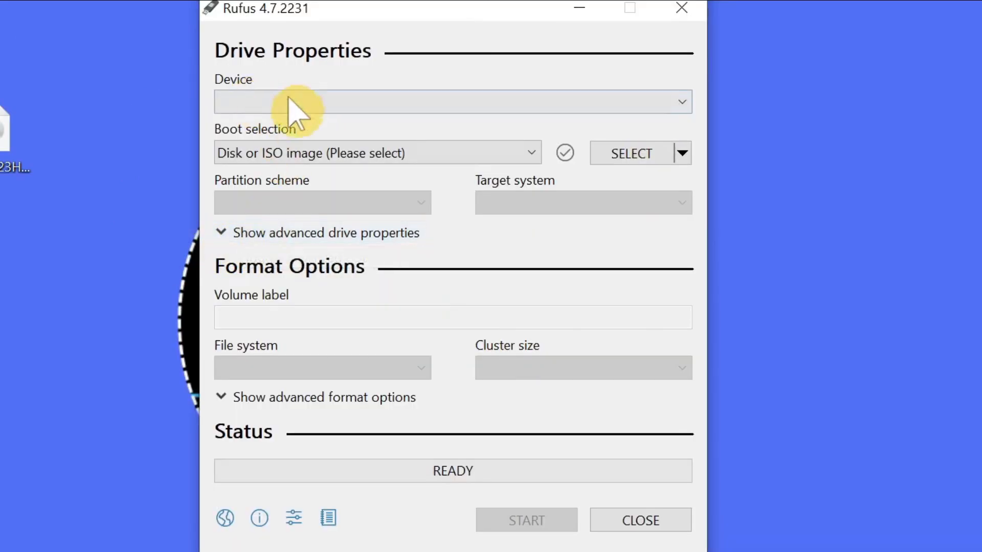
pyautogui.moveTo(274, 99)
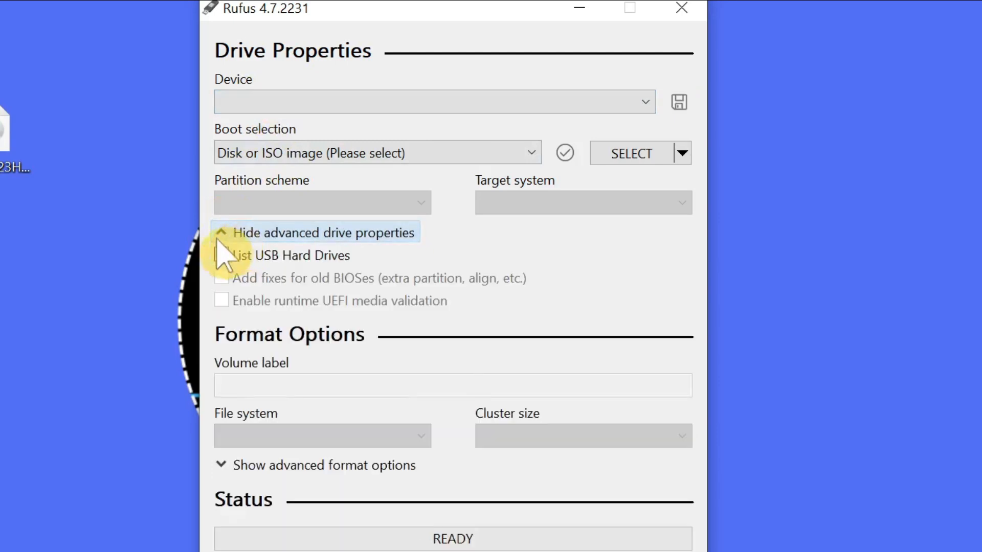
pyautogui.click(221, 256)
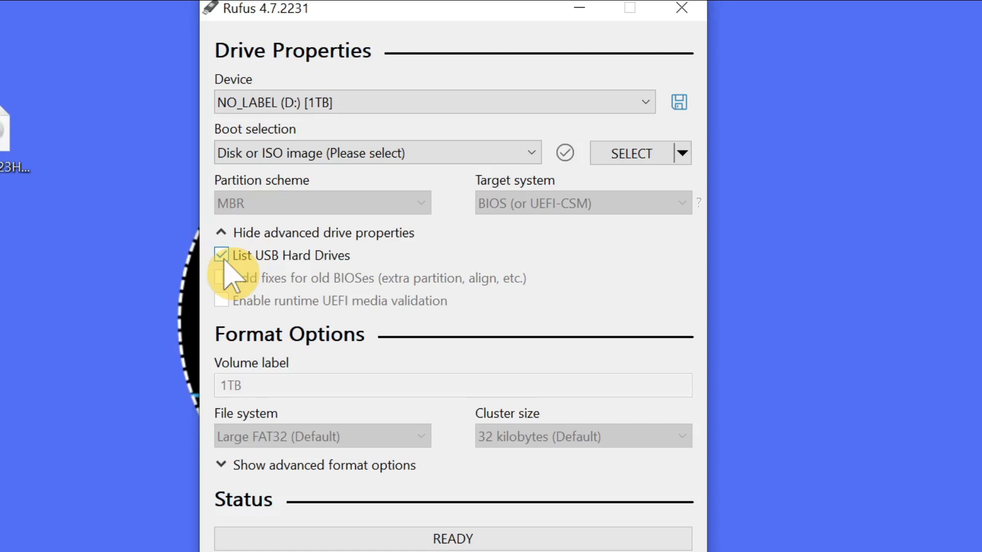
pyautogui.moveTo(375, 102)
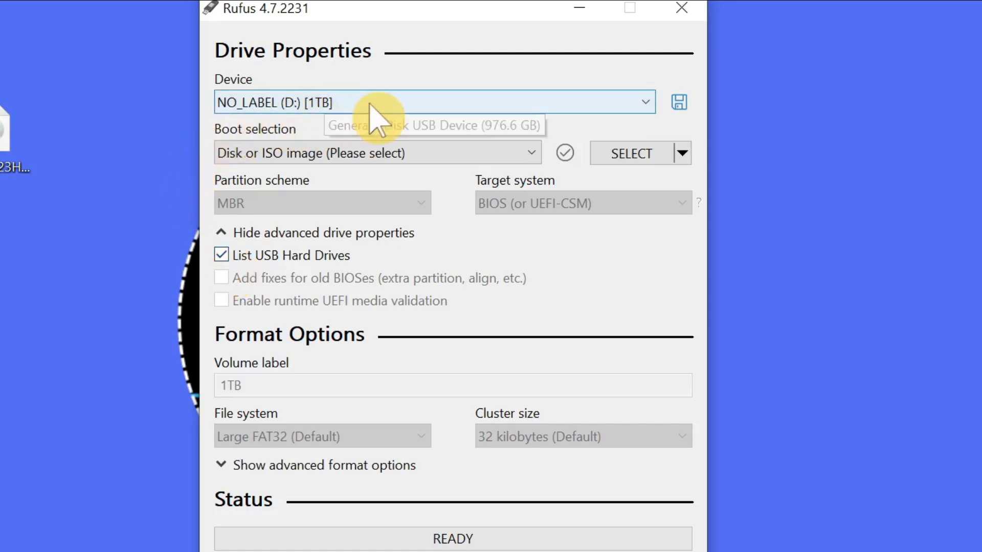
pyautogui.moveTo(363, 109)
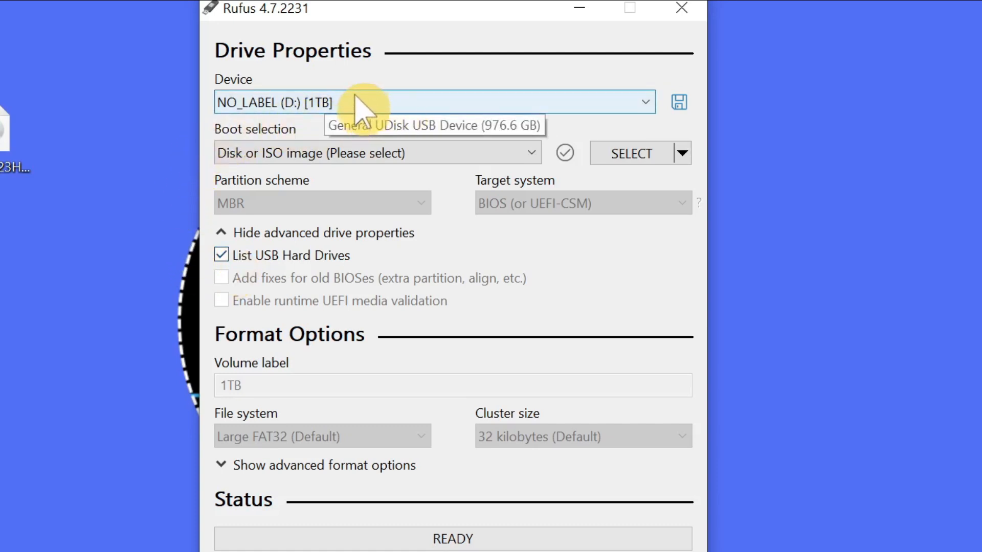
pyautogui.moveTo(347, 129)
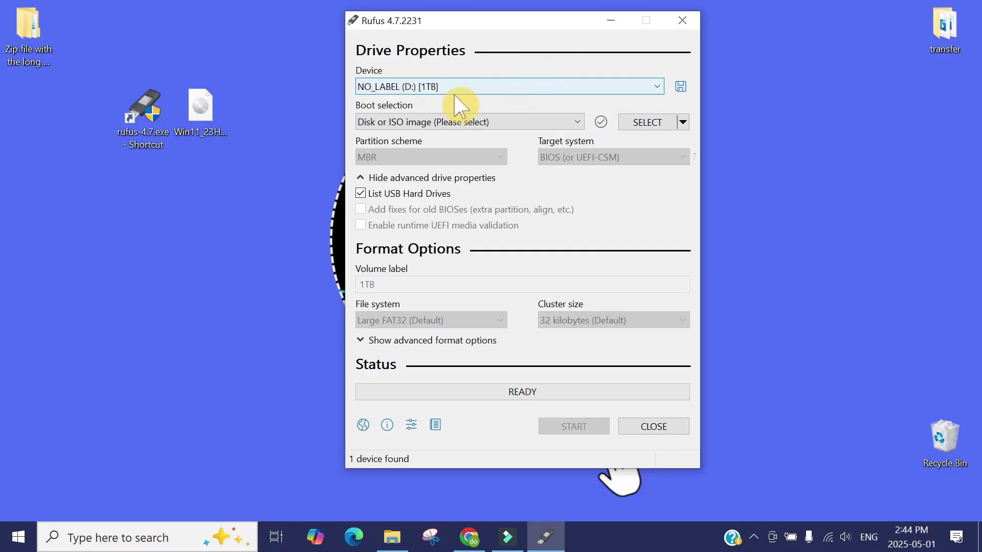
pyautogui.moveTo(656, 97)
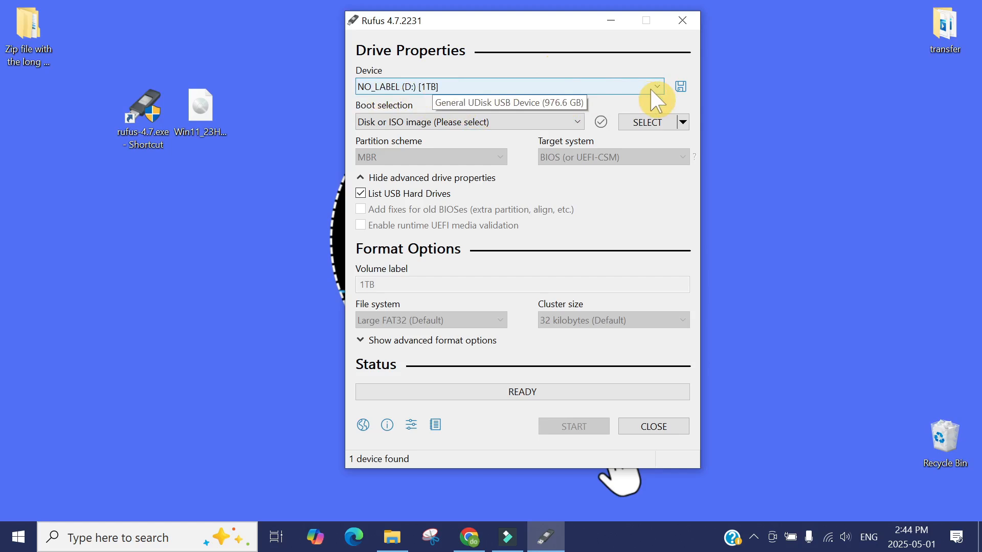
pyautogui.click(656, 86)
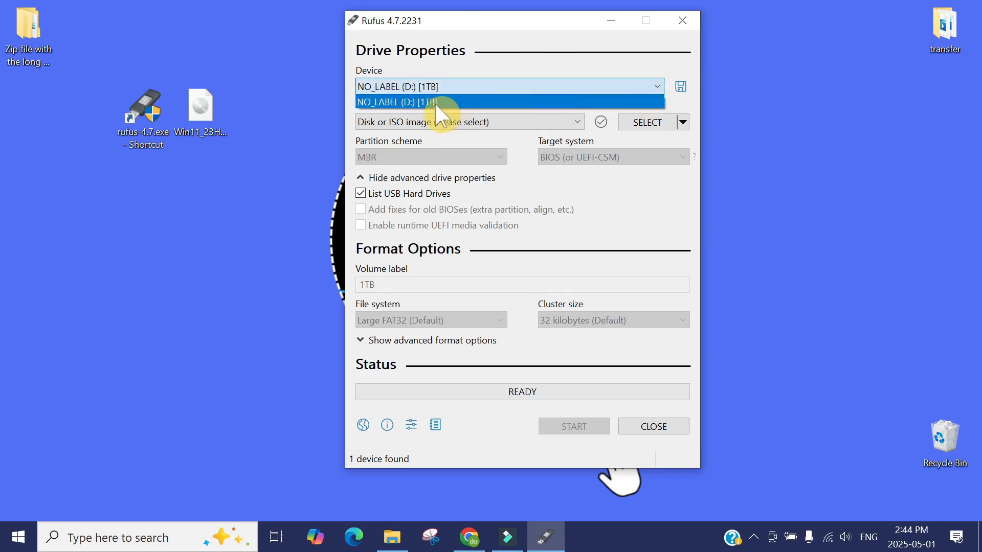
pyautogui.click(413, 102)
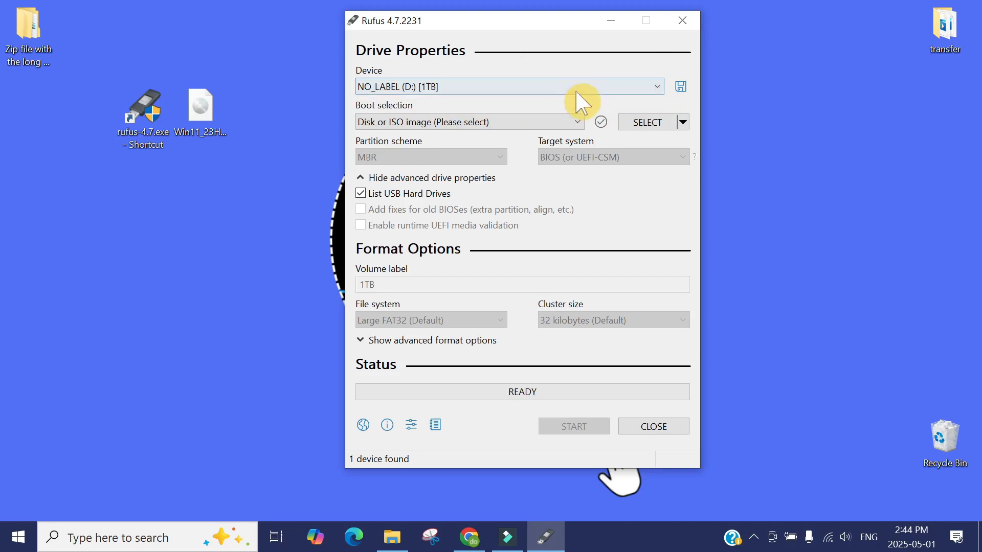
pyautogui.moveTo(650, 121)
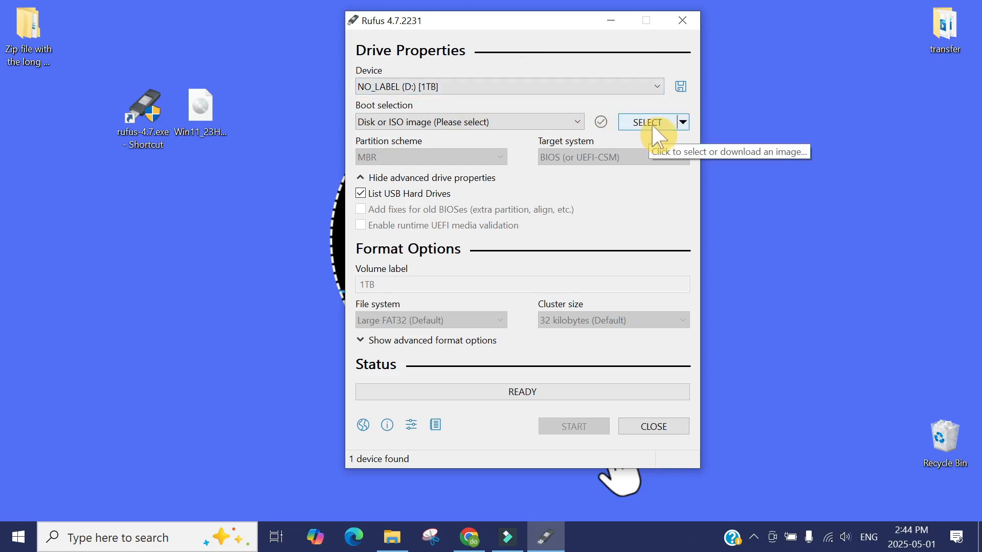
# Step: Load Win11_23H2_English_x64.iso from the Desktop as the boot image
pyautogui.click(647, 122)
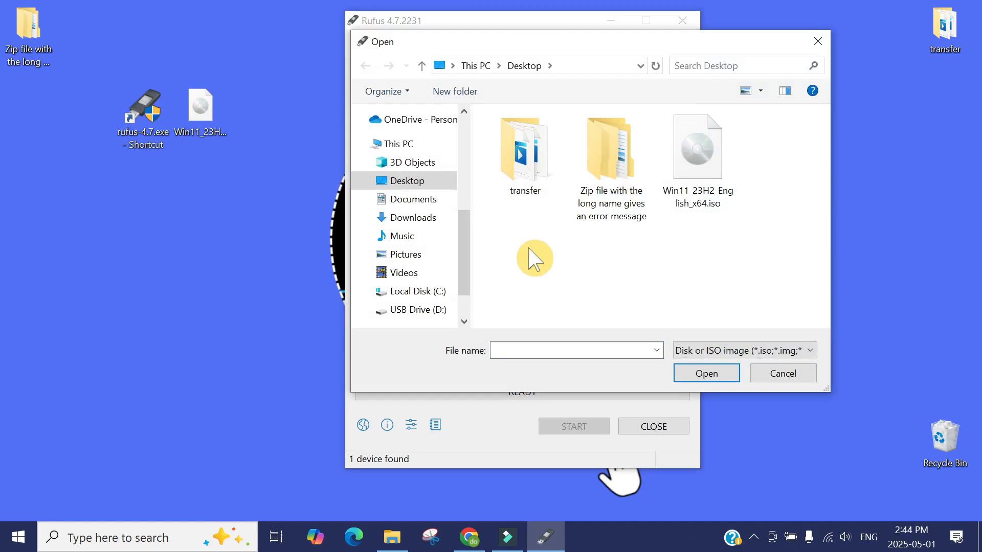
pyautogui.moveTo(480, 177)
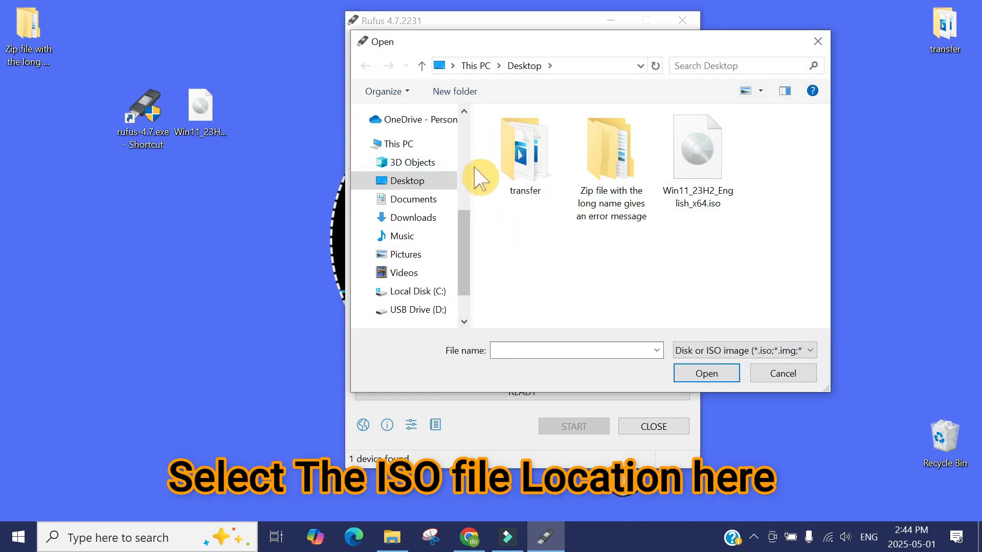
pyautogui.moveTo(262, 136)
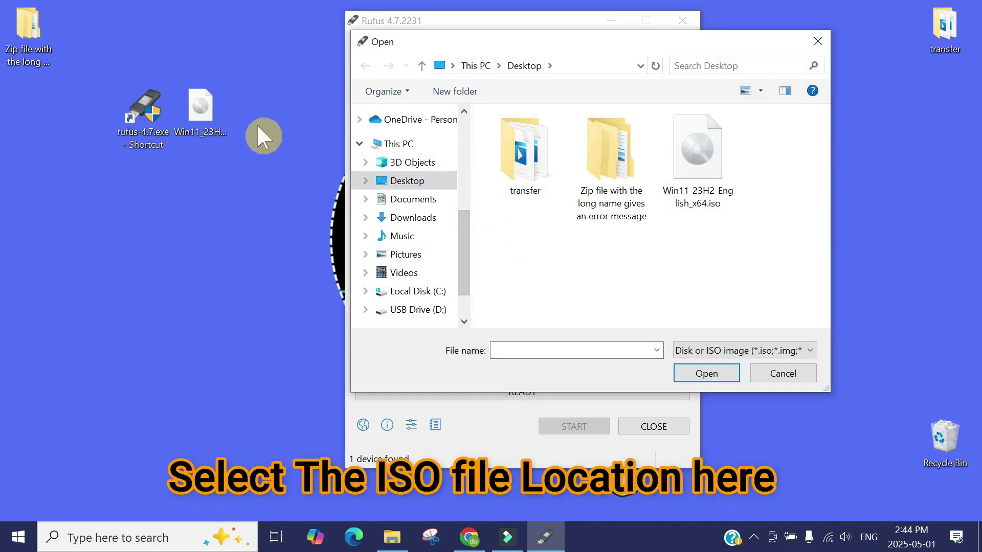
pyautogui.click(696, 146)
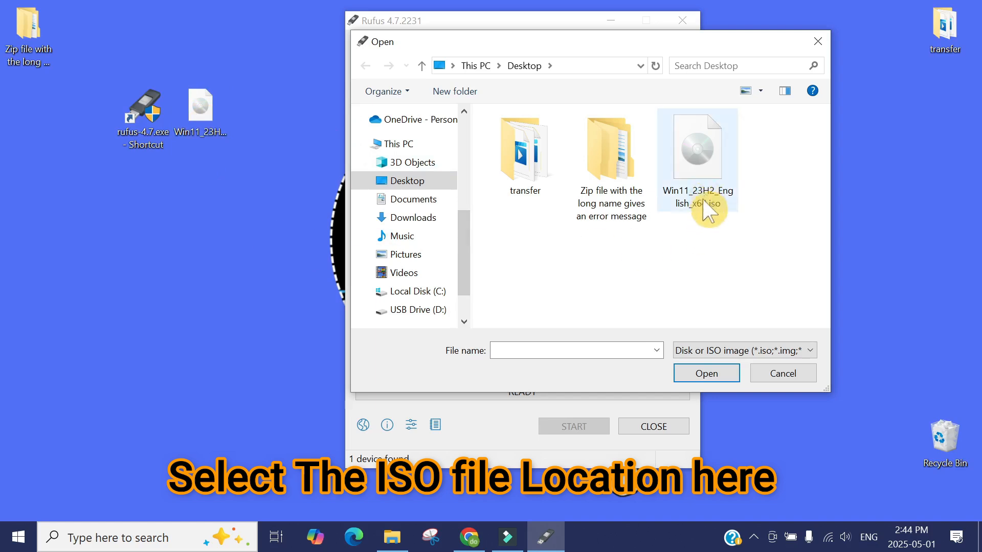
pyautogui.click(697, 146)
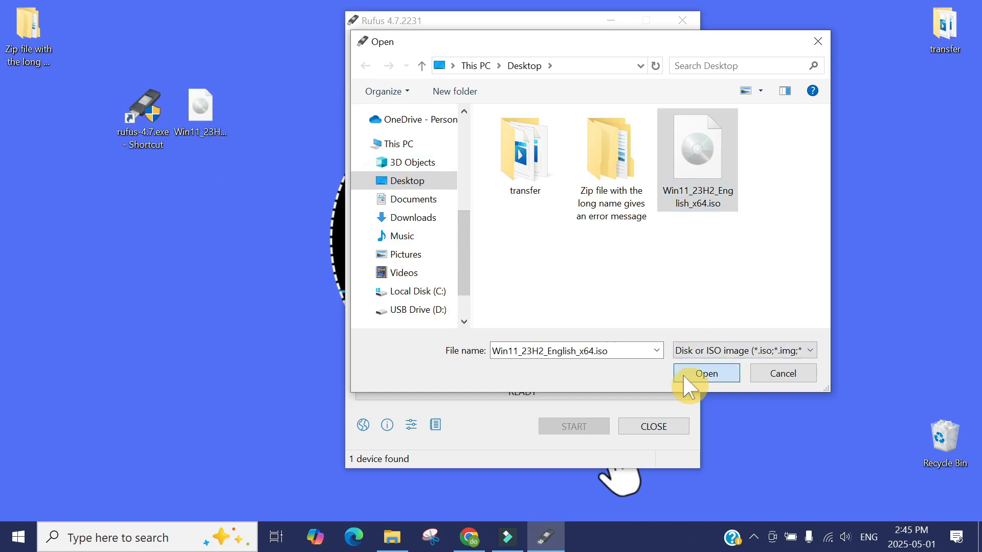
pyautogui.click(706, 373)
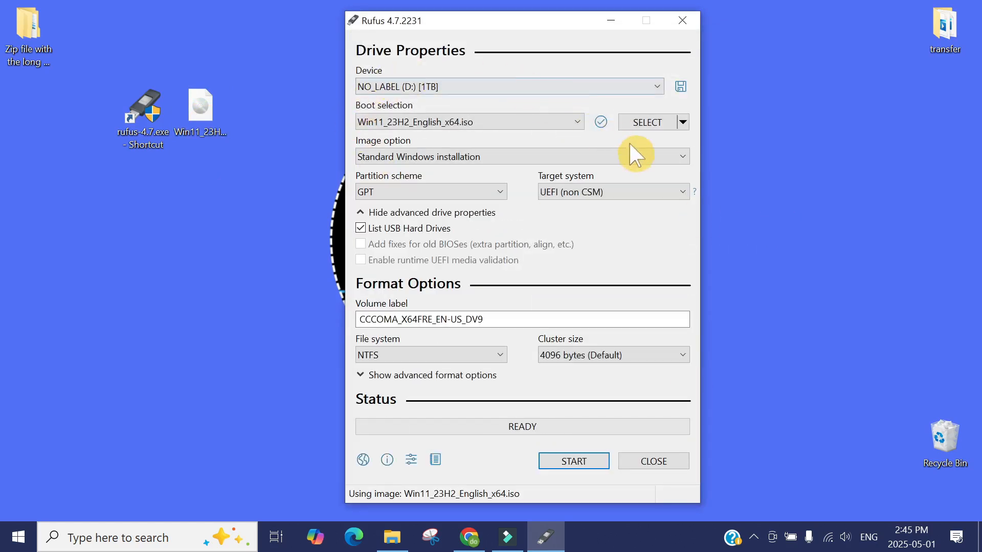
pyautogui.moveTo(587, 256)
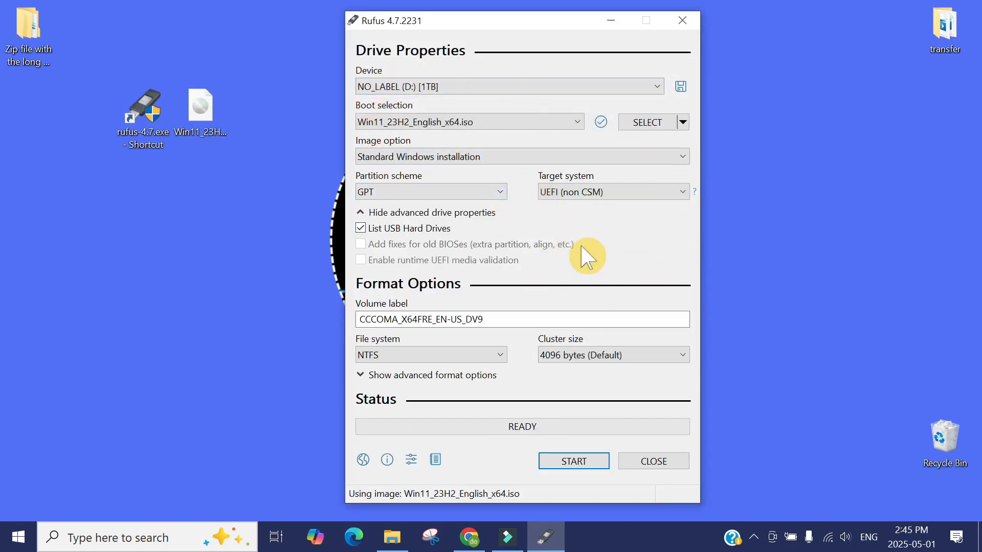
pyautogui.moveTo(761, 259)
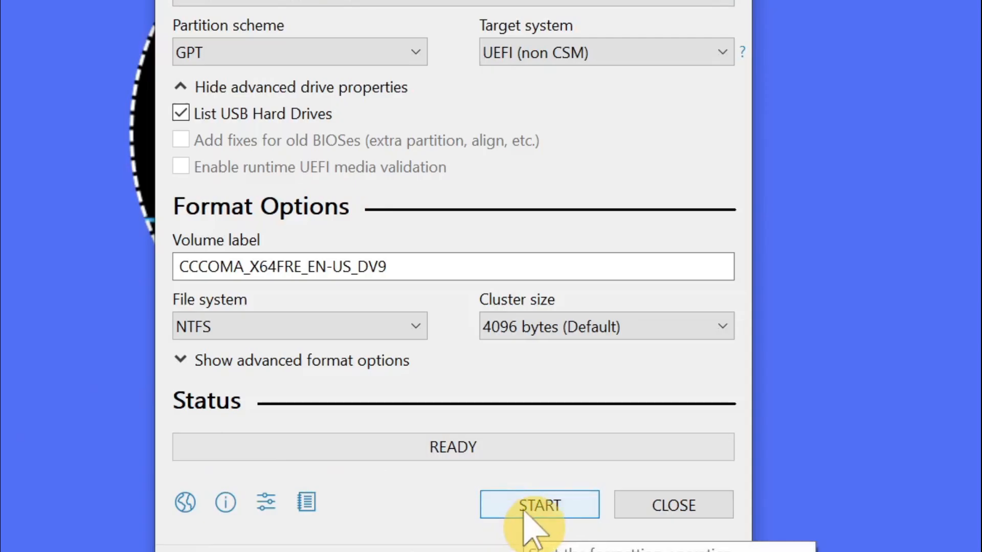
# Step: Start the drive creation and enable local-account creation alongside the requirement bypasses
pyautogui.click(539, 504)
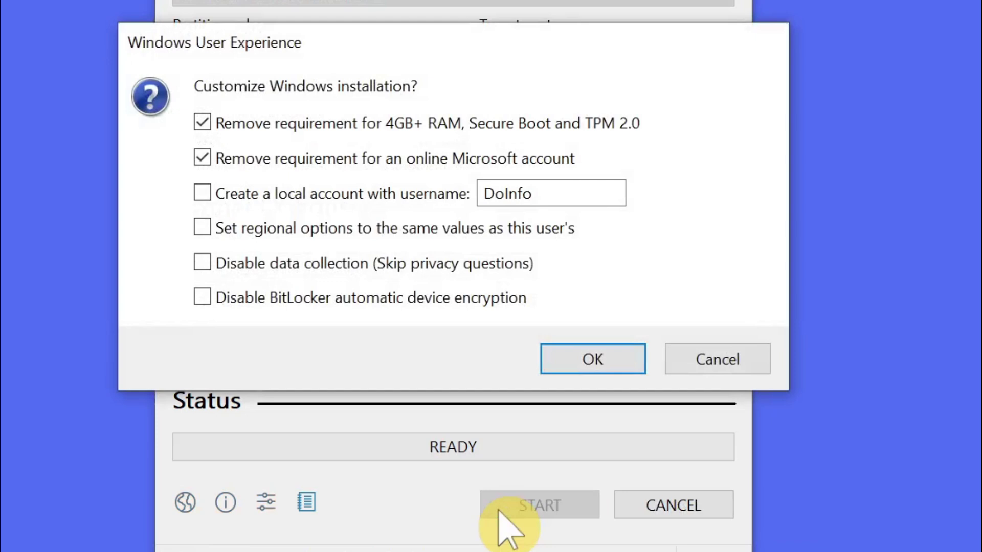
pyautogui.moveTo(367, 160)
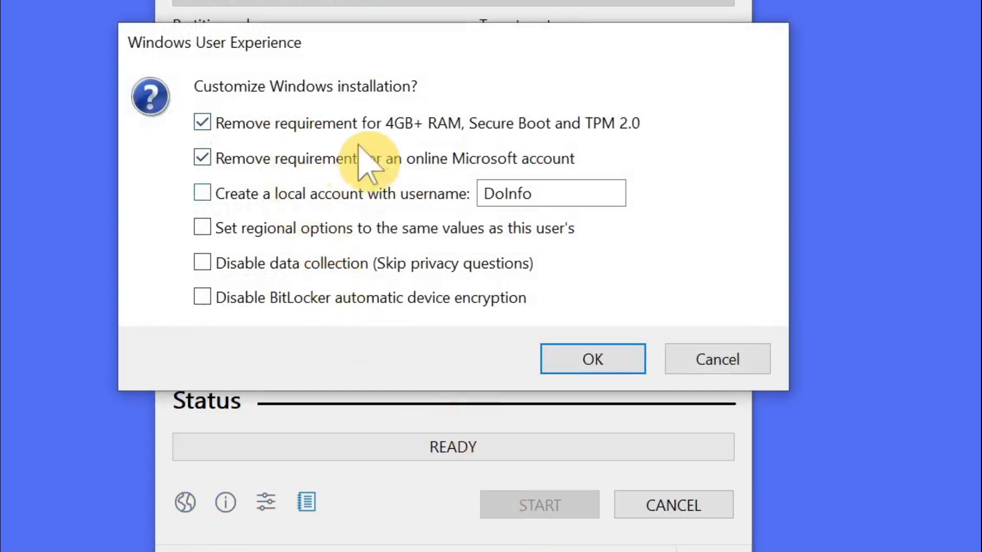
pyautogui.moveTo(269, 162)
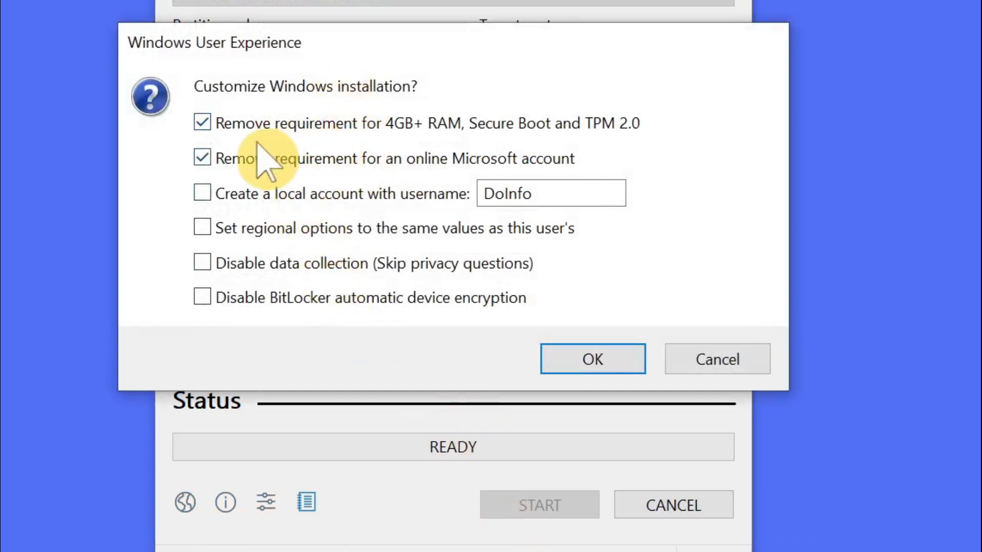
pyautogui.moveTo(376, 124)
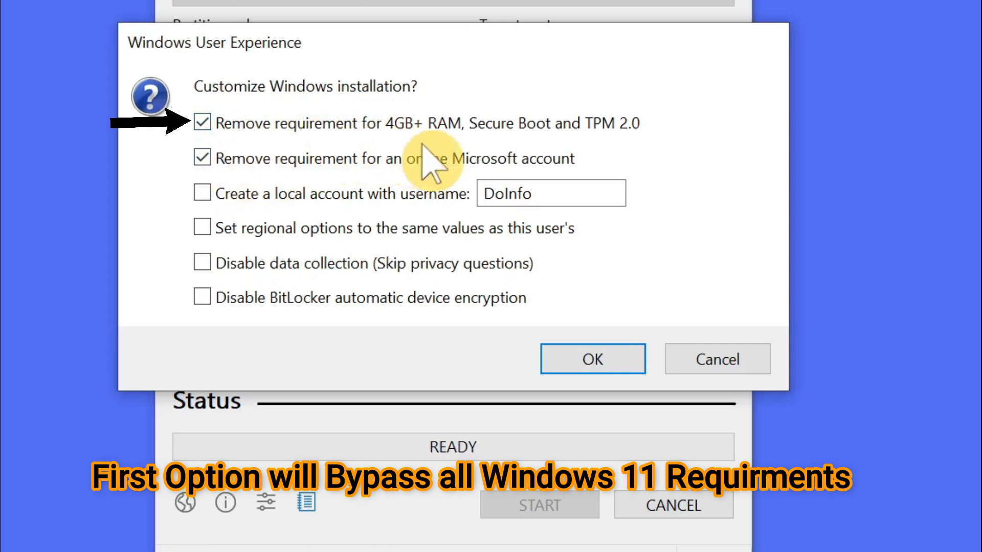
pyautogui.moveTo(605, 160)
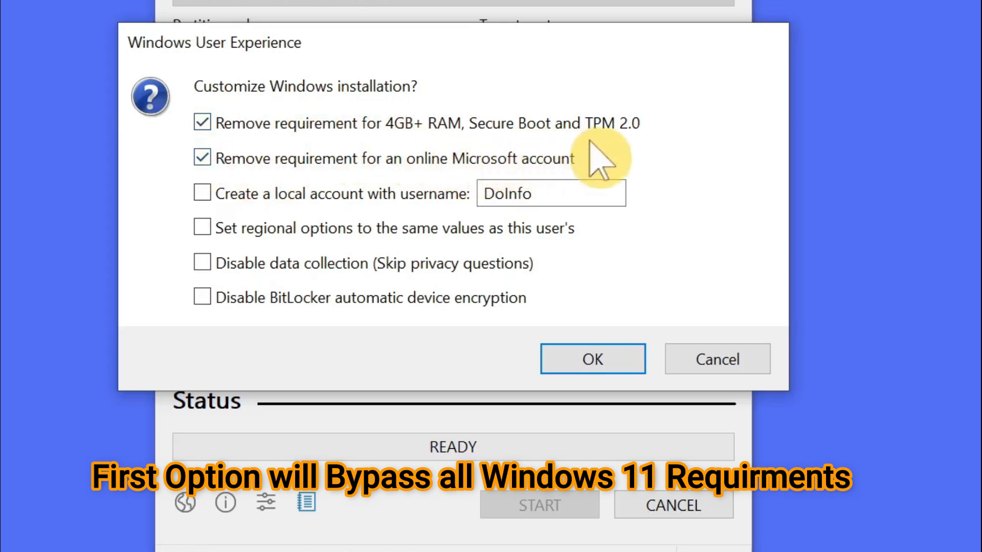
pyautogui.moveTo(639, 156)
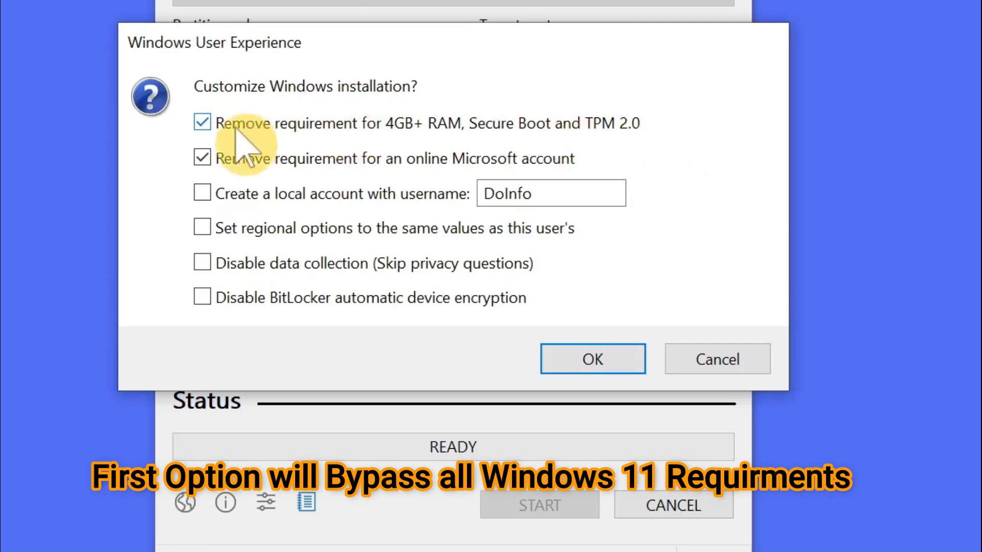
pyautogui.moveTo(634, 156)
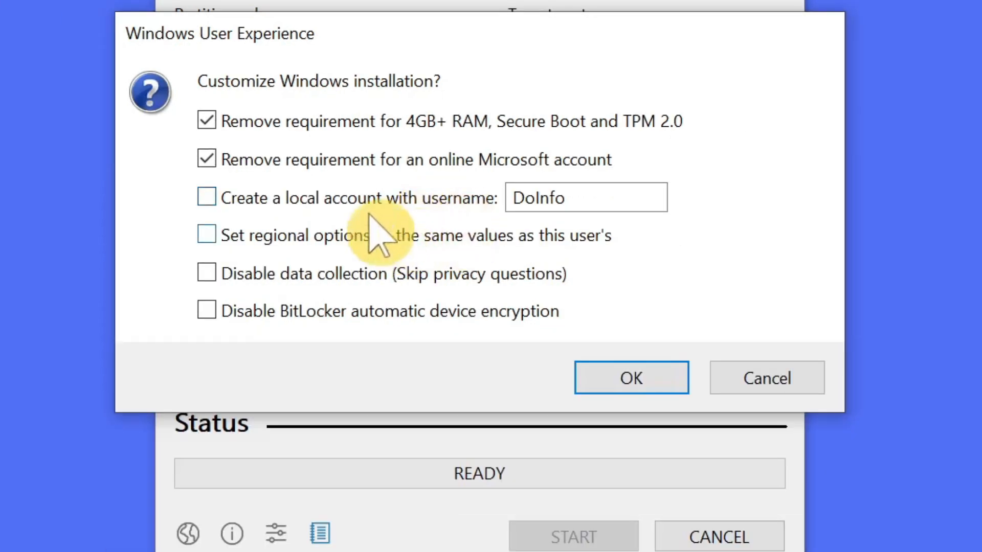
pyautogui.moveTo(288, 242)
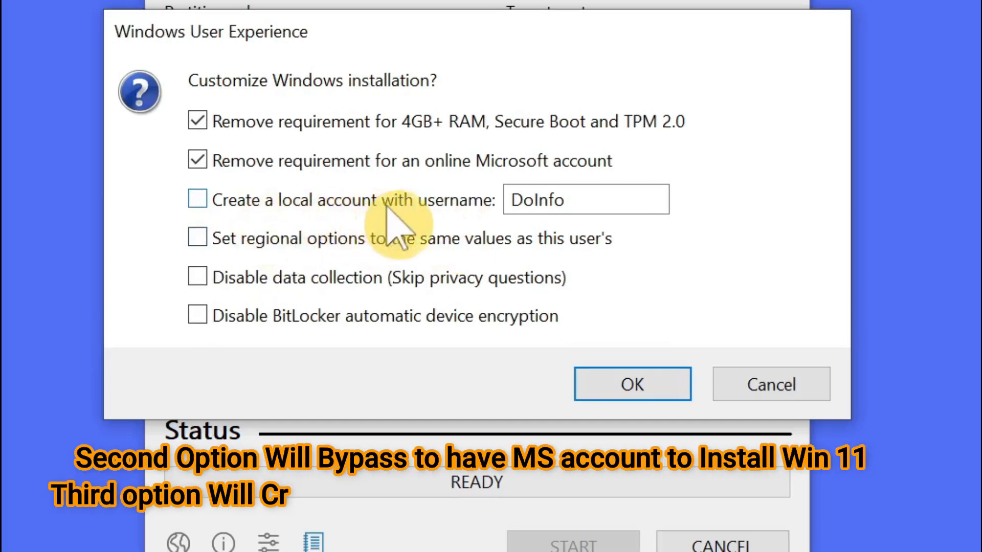
pyautogui.moveTo(225, 207)
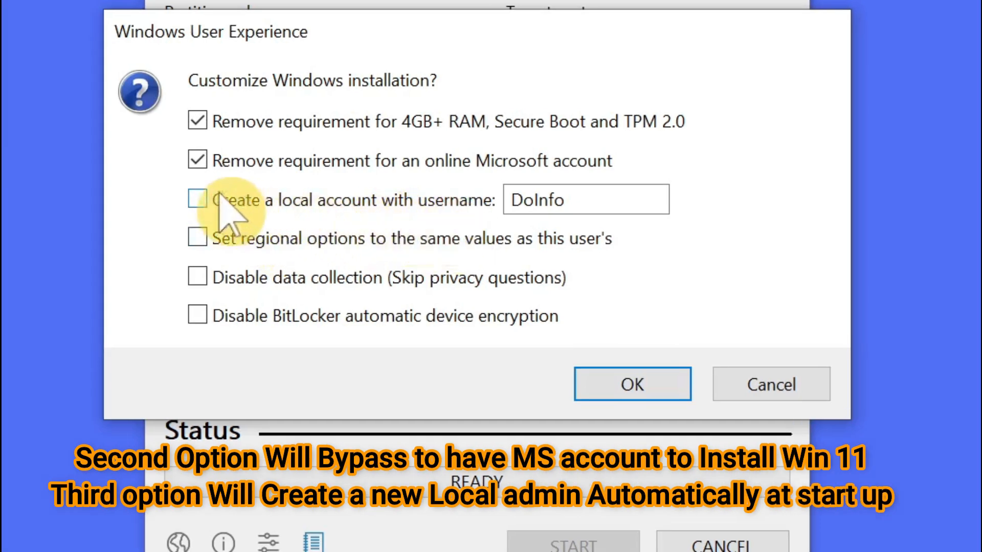
pyautogui.click(196, 200)
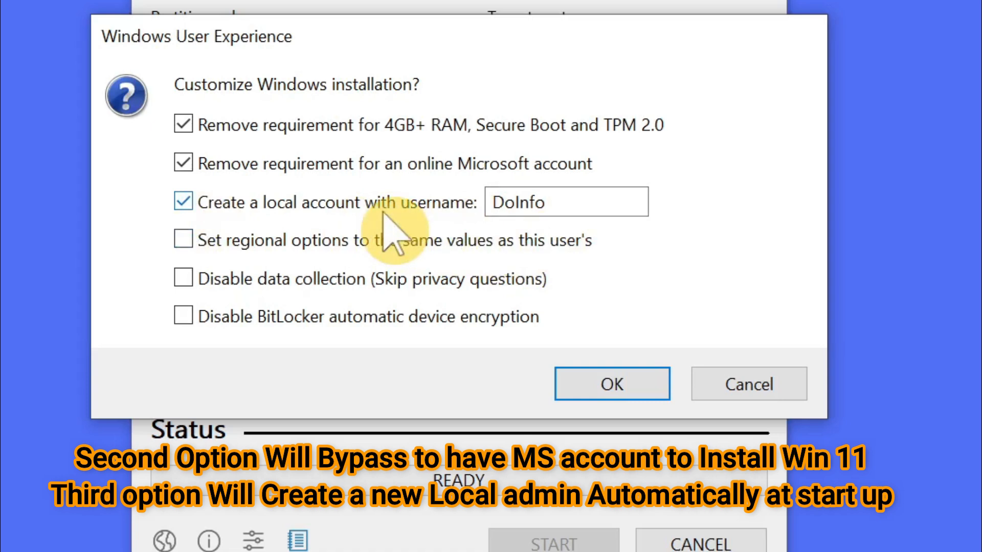
pyautogui.moveTo(463, 243)
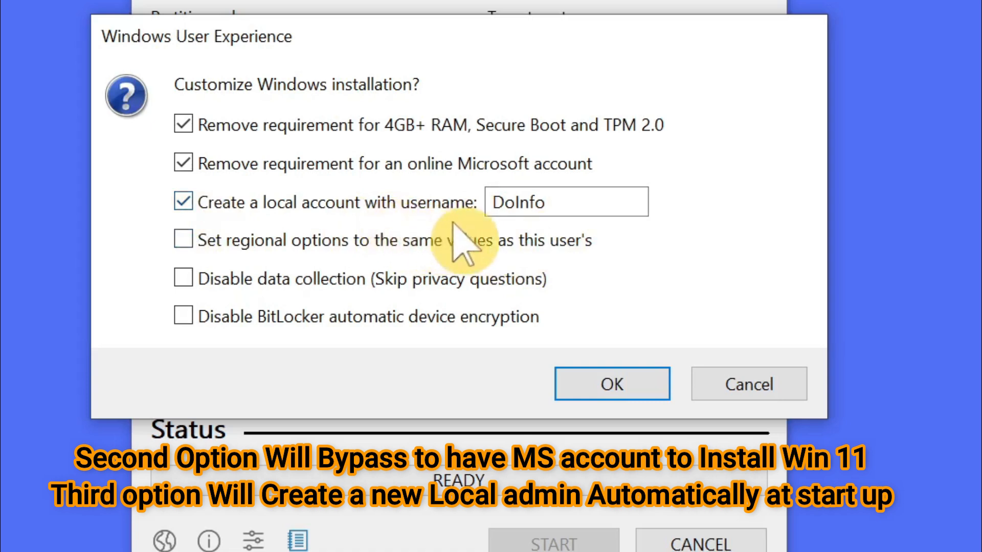
pyautogui.moveTo(566, 201)
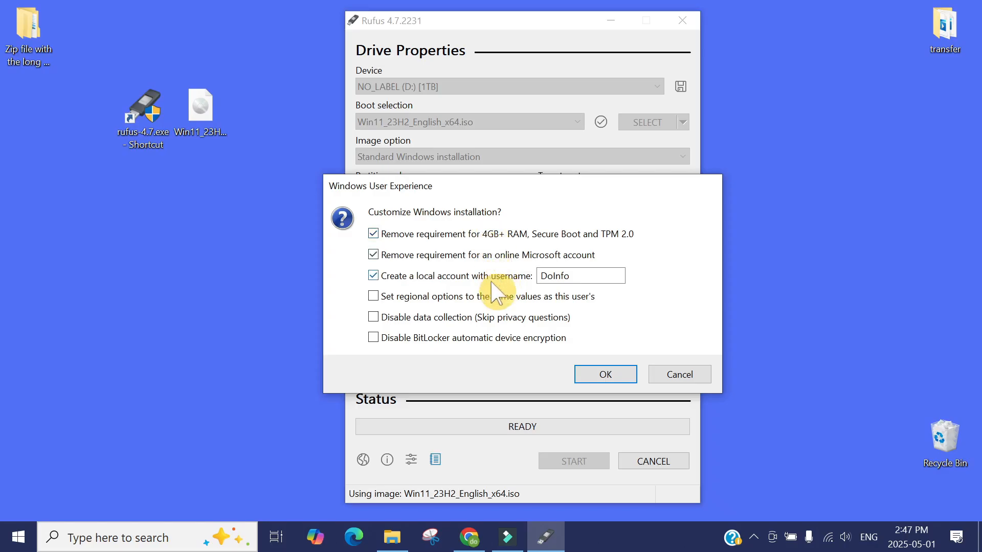
# Step: Accept the Windows customization options and the revoked UEFI bootloader warning to begin writing
pyautogui.click(603, 375)
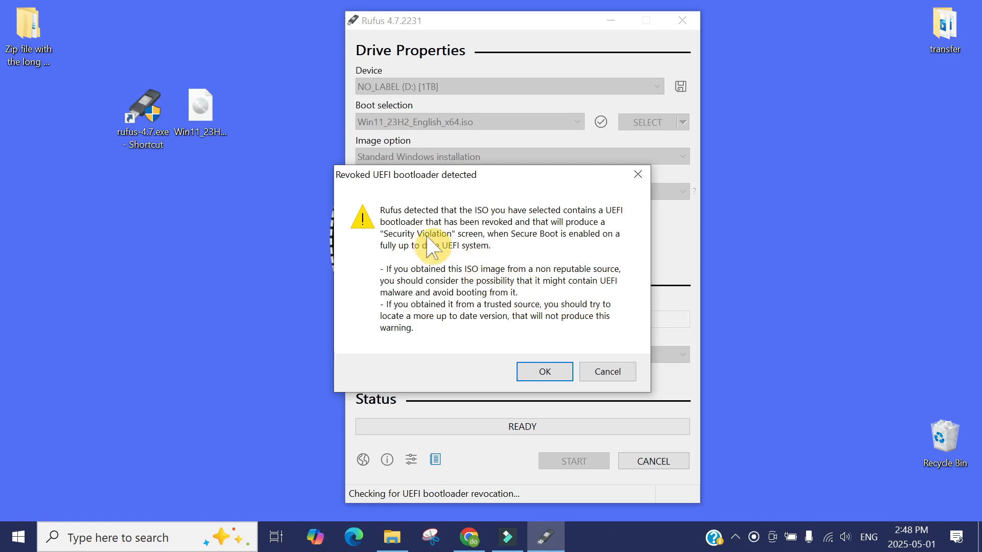
pyautogui.moveTo(545, 252)
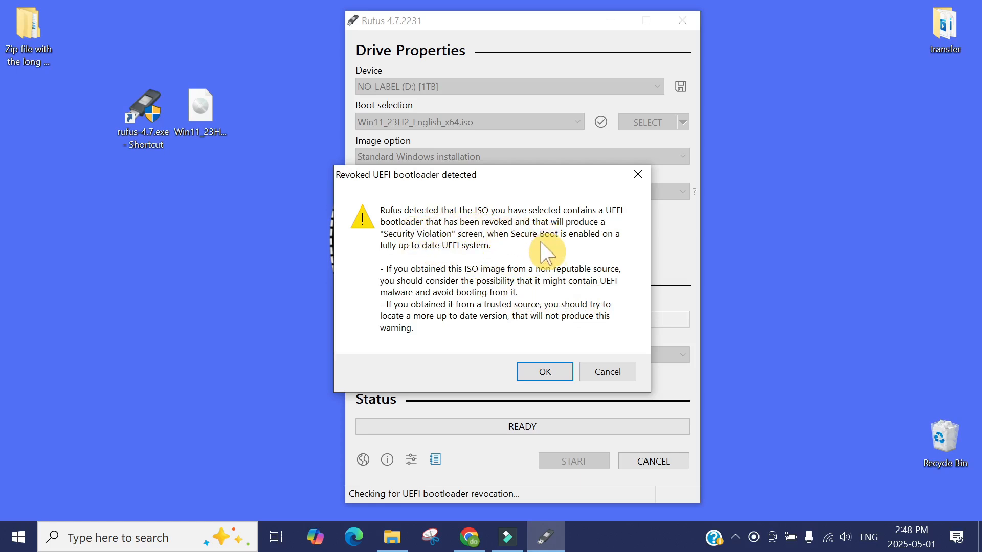
pyautogui.moveTo(607, 232)
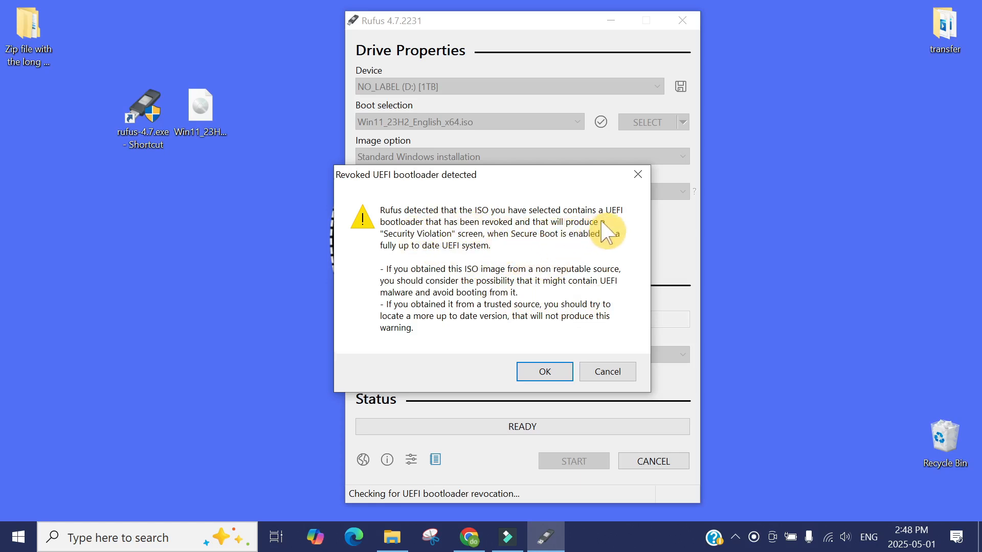
pyautogui.moveTo(569, 261)
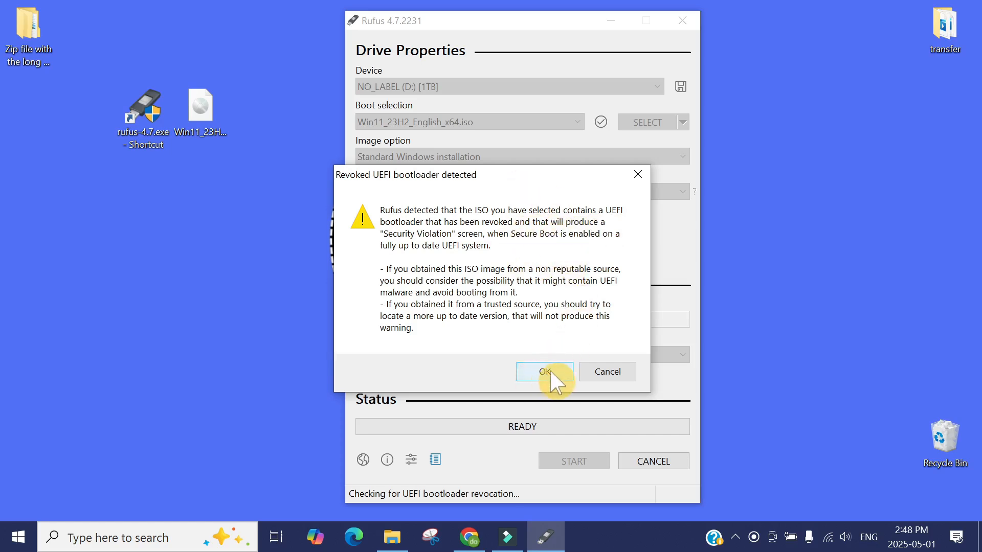
pyautogui.click(544, 371)
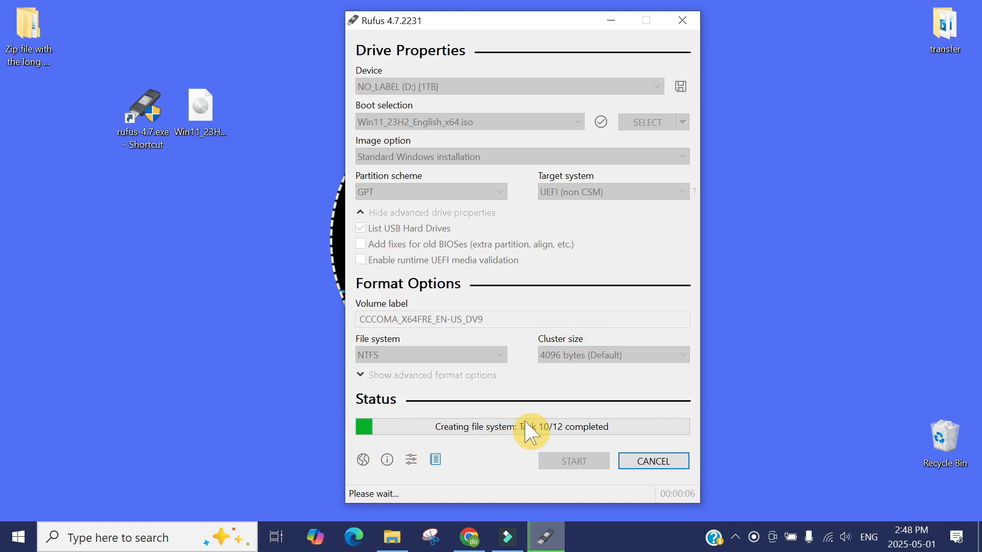
pyautogui.moveTo(437, 437)
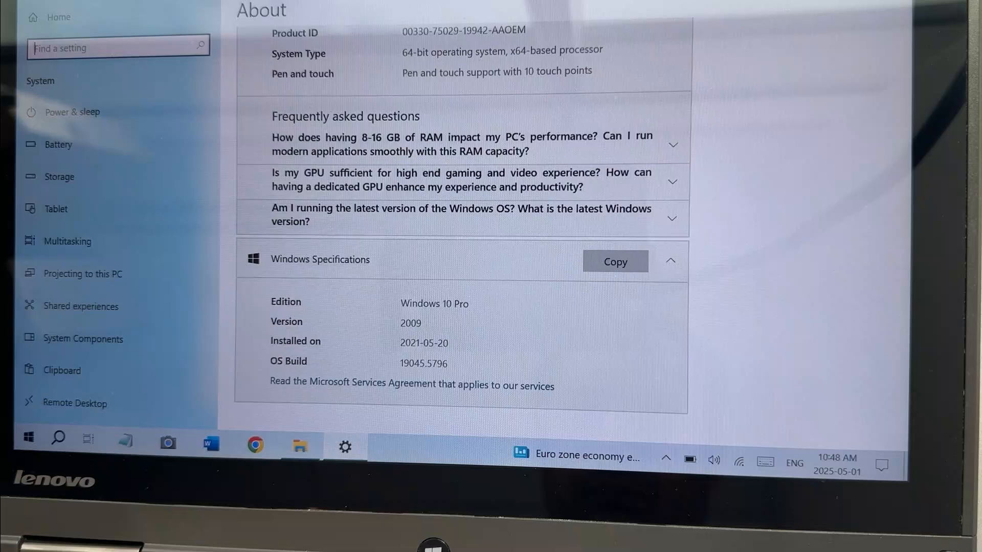
# Step: Scroll the Settings About page to the Windows Specifications section
pyautogui.scroll(3)
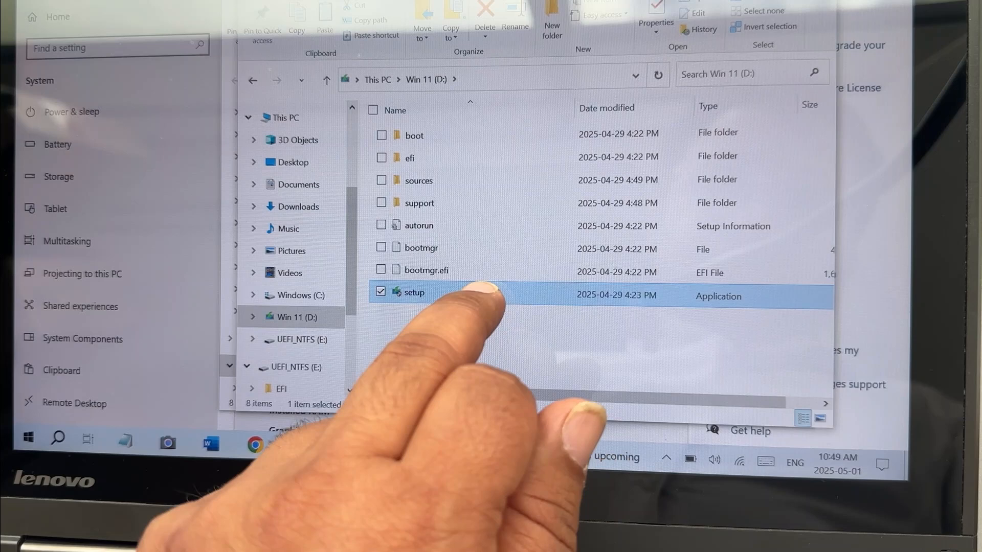
# Step: Run setup.exe from the Win 11 (D:) drive to launch the Install Windows 11 window
pyautogui.doubleClick(414, 292)
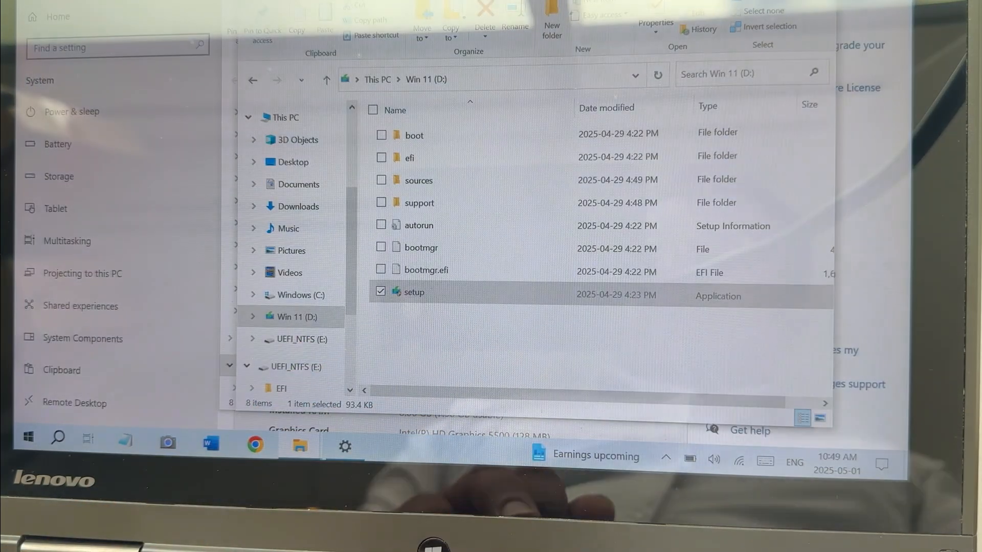
pyautogui.doubleClick(415, 292)
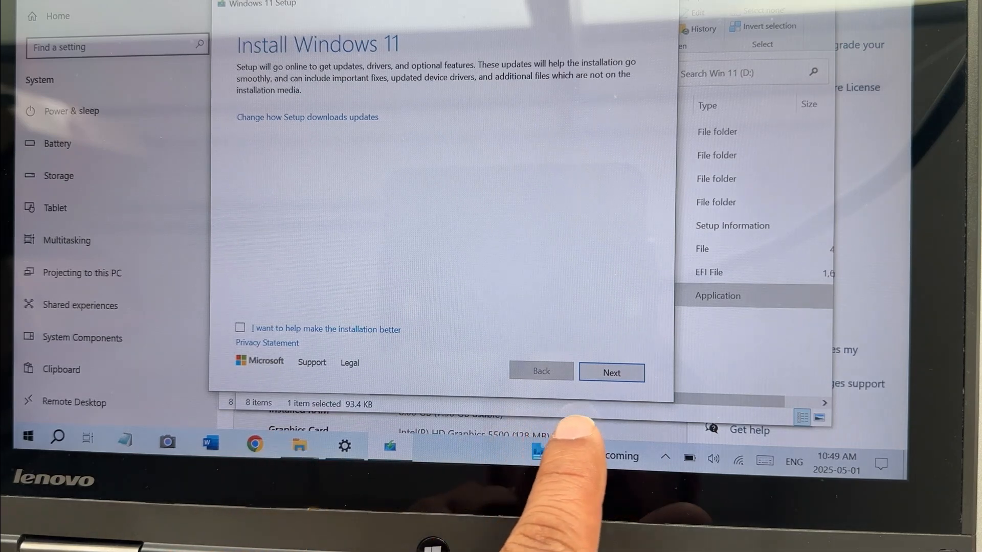
# Step: Accept the licence terms, keep personal files only, and start installing Windows 11 Pro
pyautogui.click(611, 372)
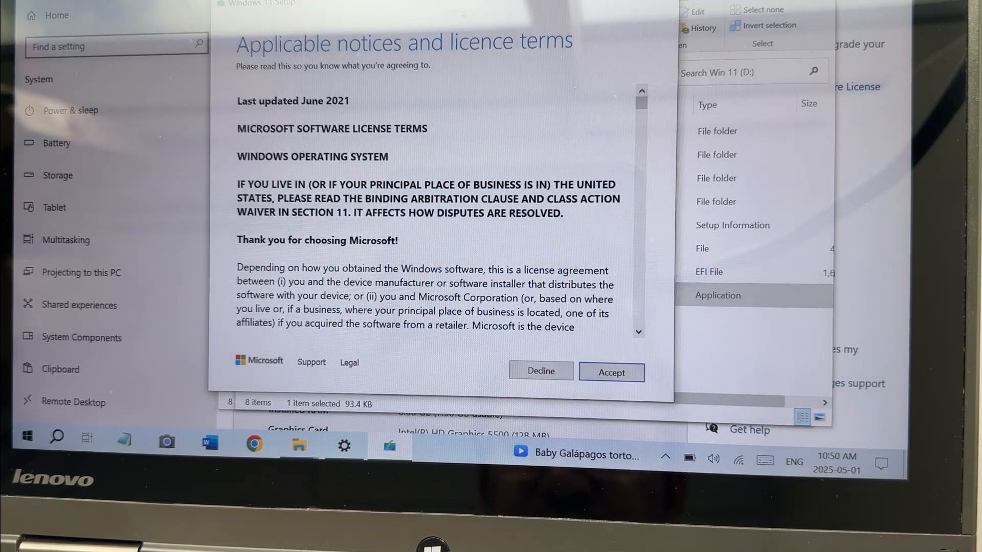
pyautogui.click(610, 373)
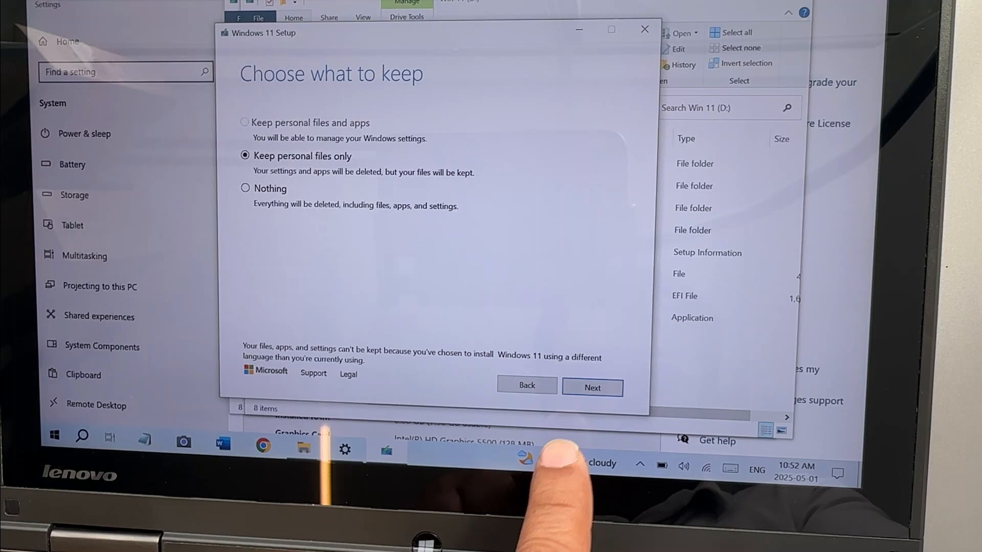
pyautogui.click(592, 387)
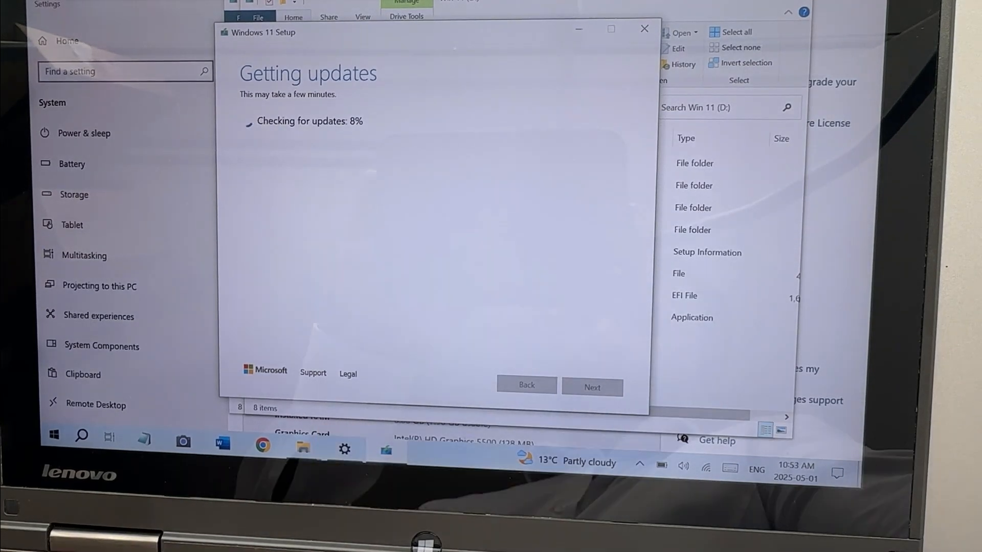
pyautogui.click(592, 387)
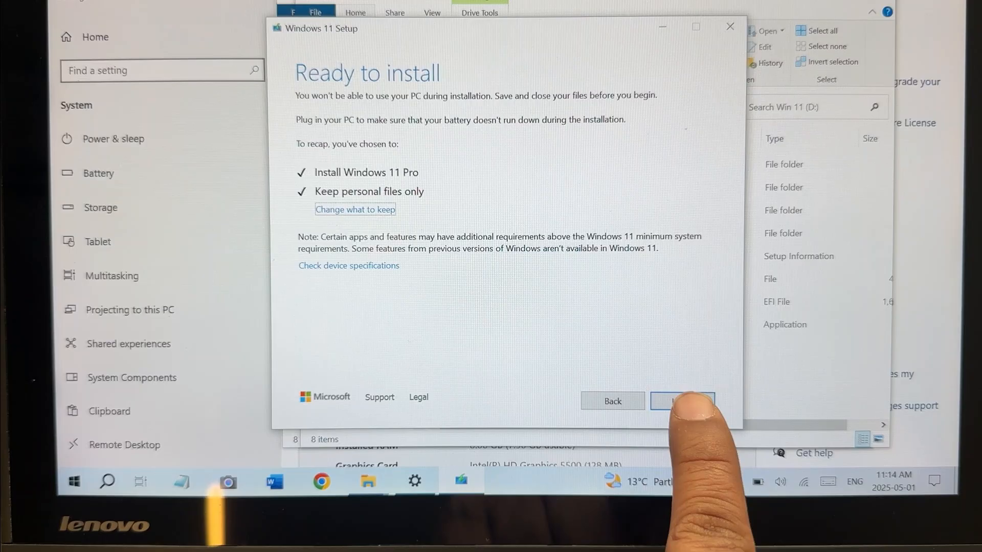
pyautogui.click(681, 401)
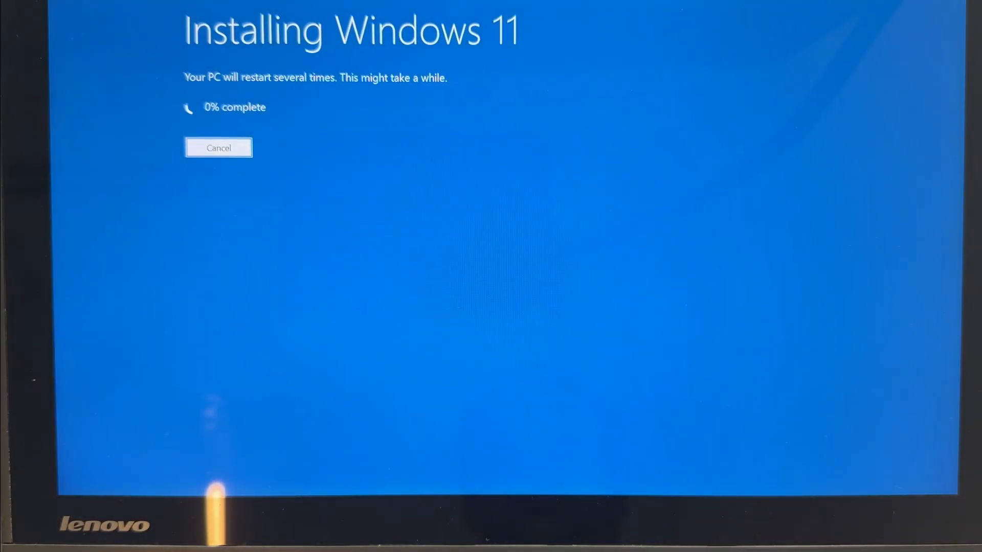